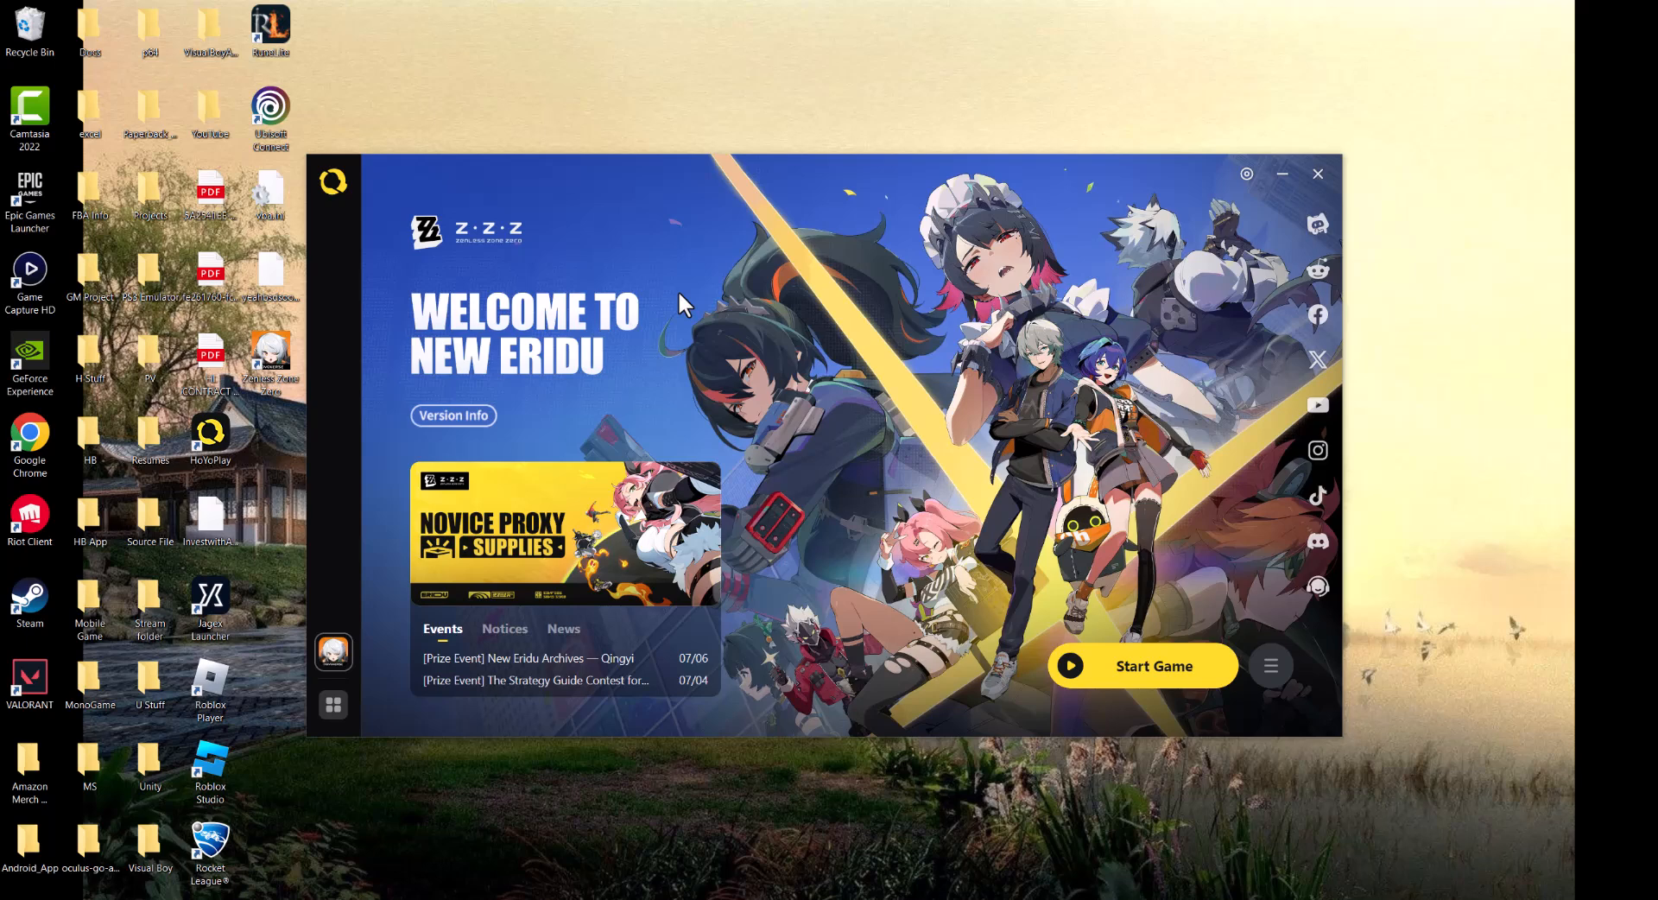
mouse_move(729, 288)
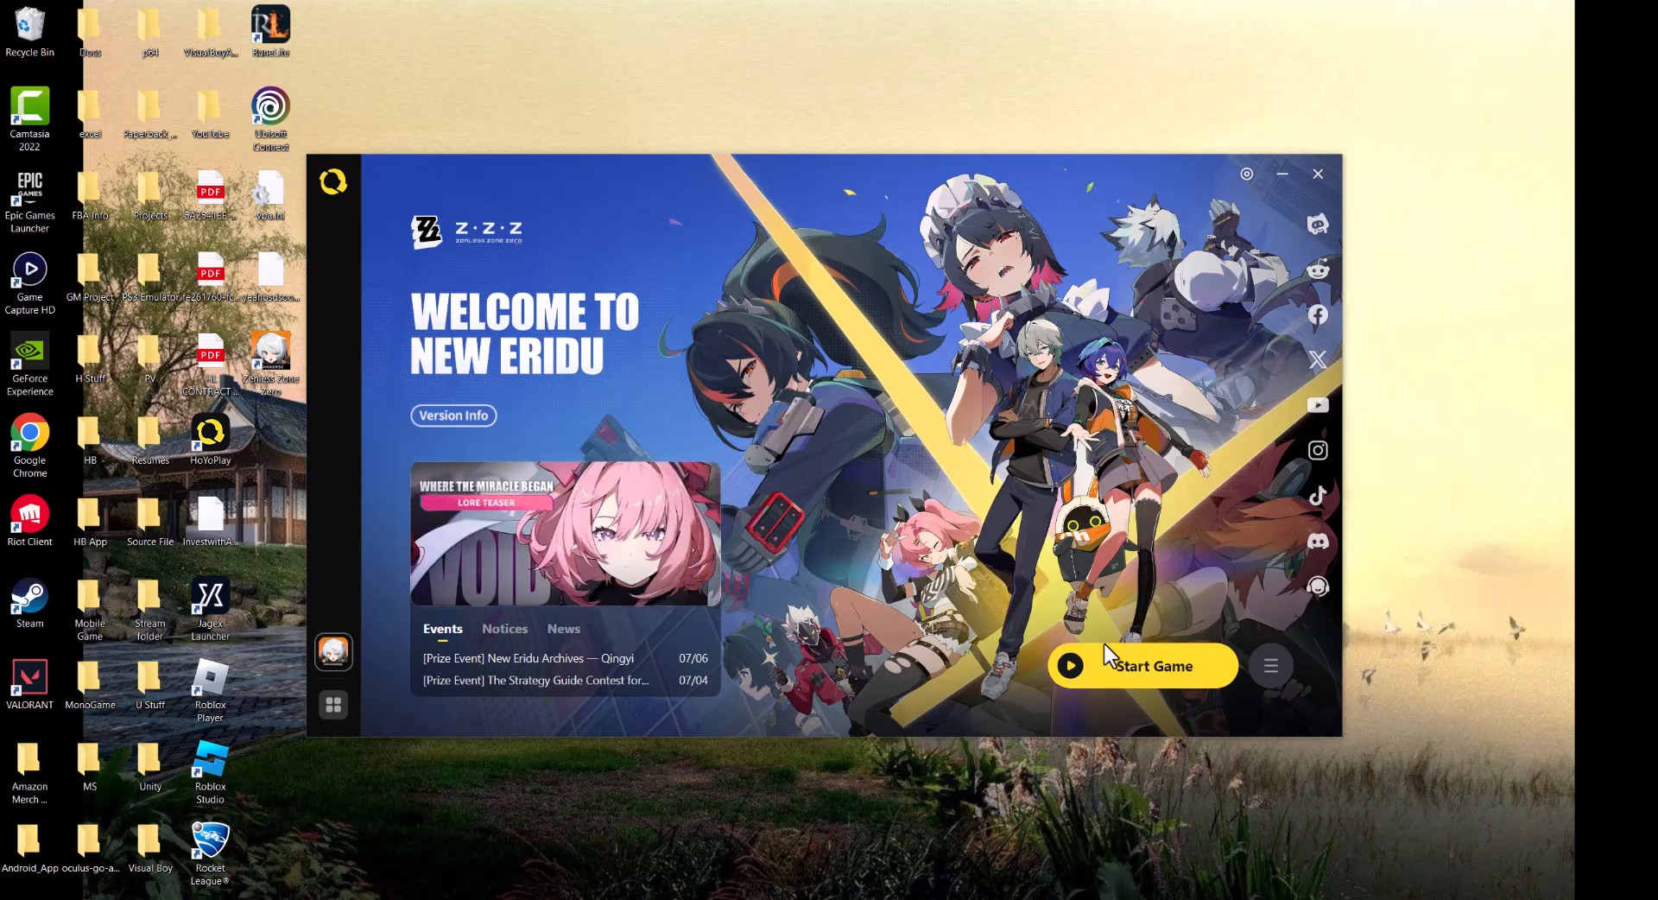
mouse_move(1105, 661)
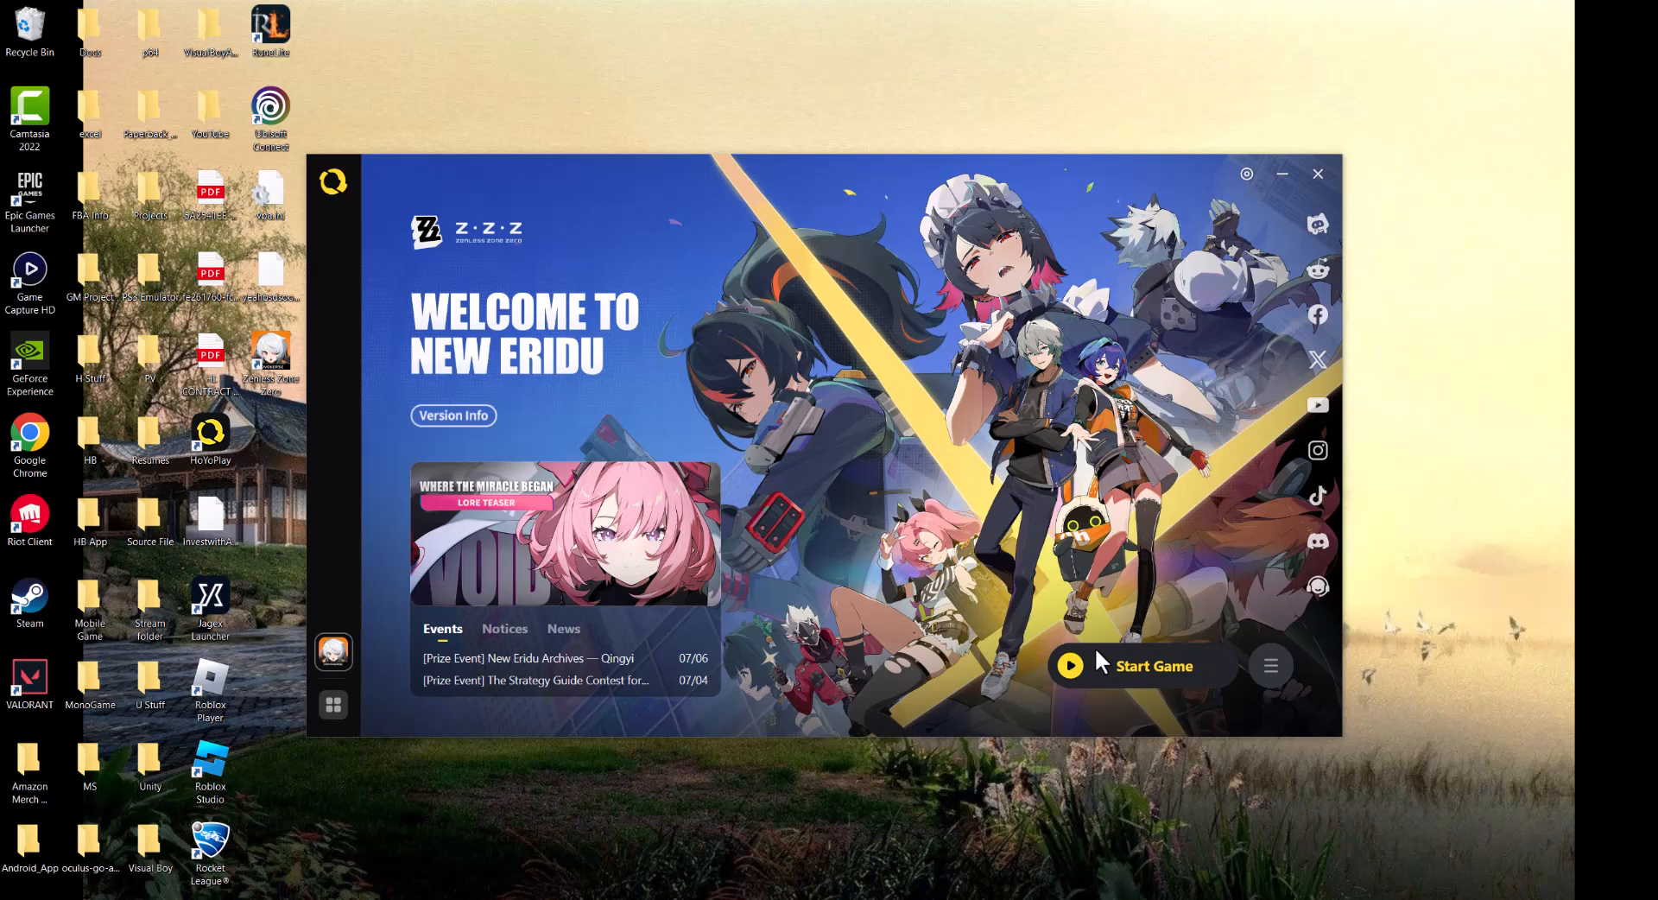
mouse_move(1103, 612)
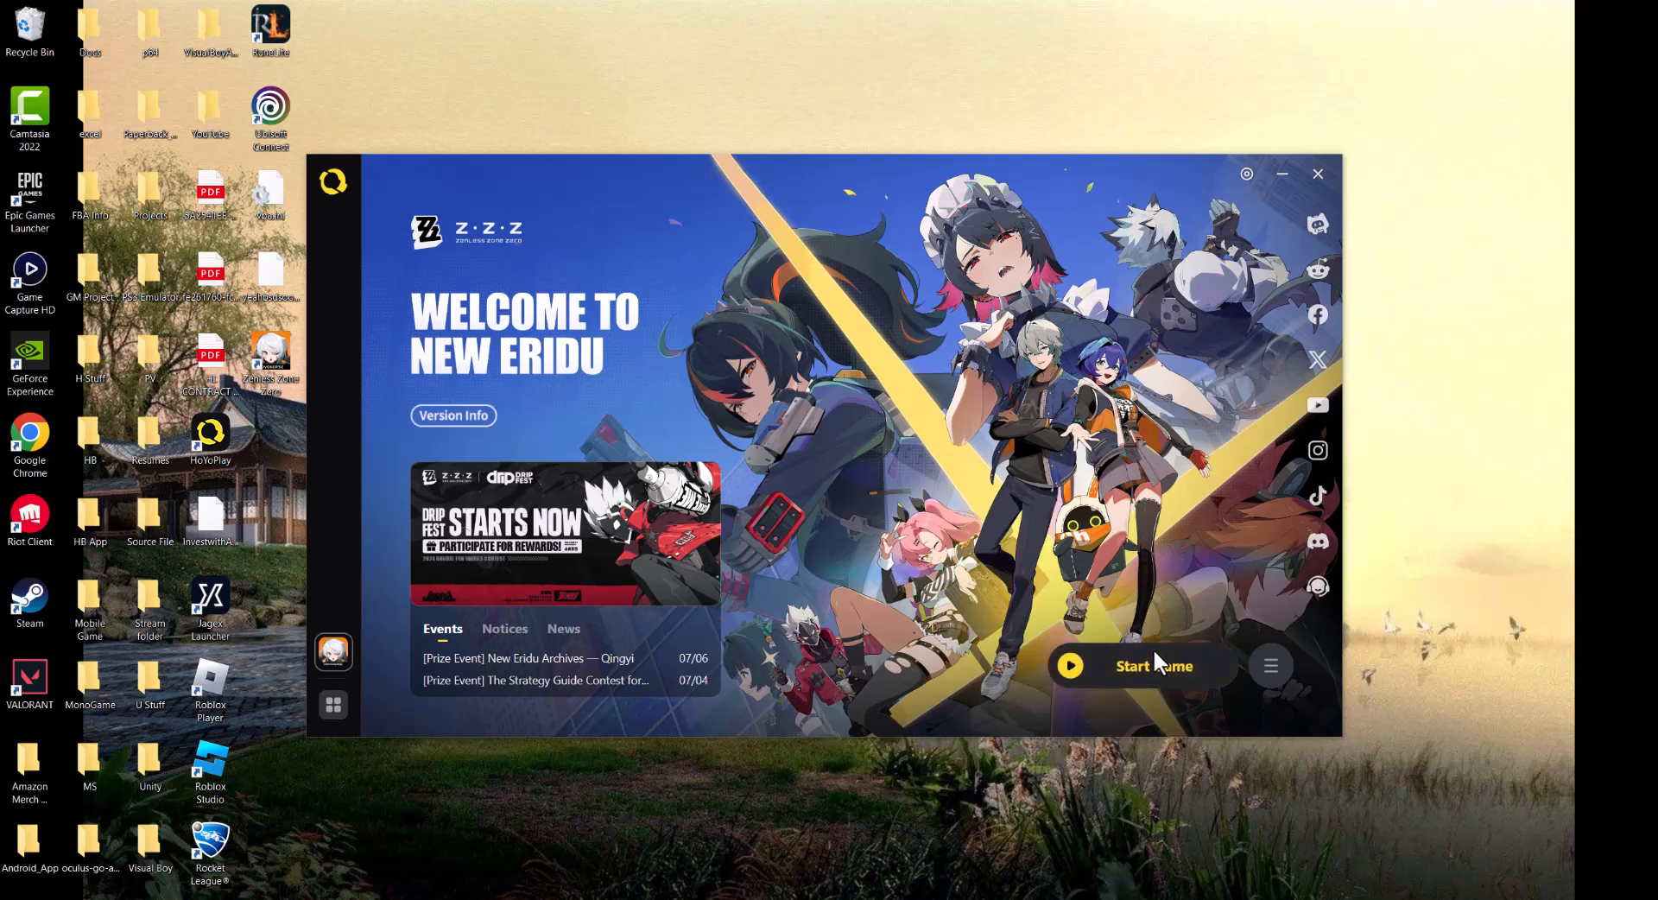
Step: Reach Zenless Zone Zero's Game Settings from the menu beside Start Game
left_click(1270, 665)
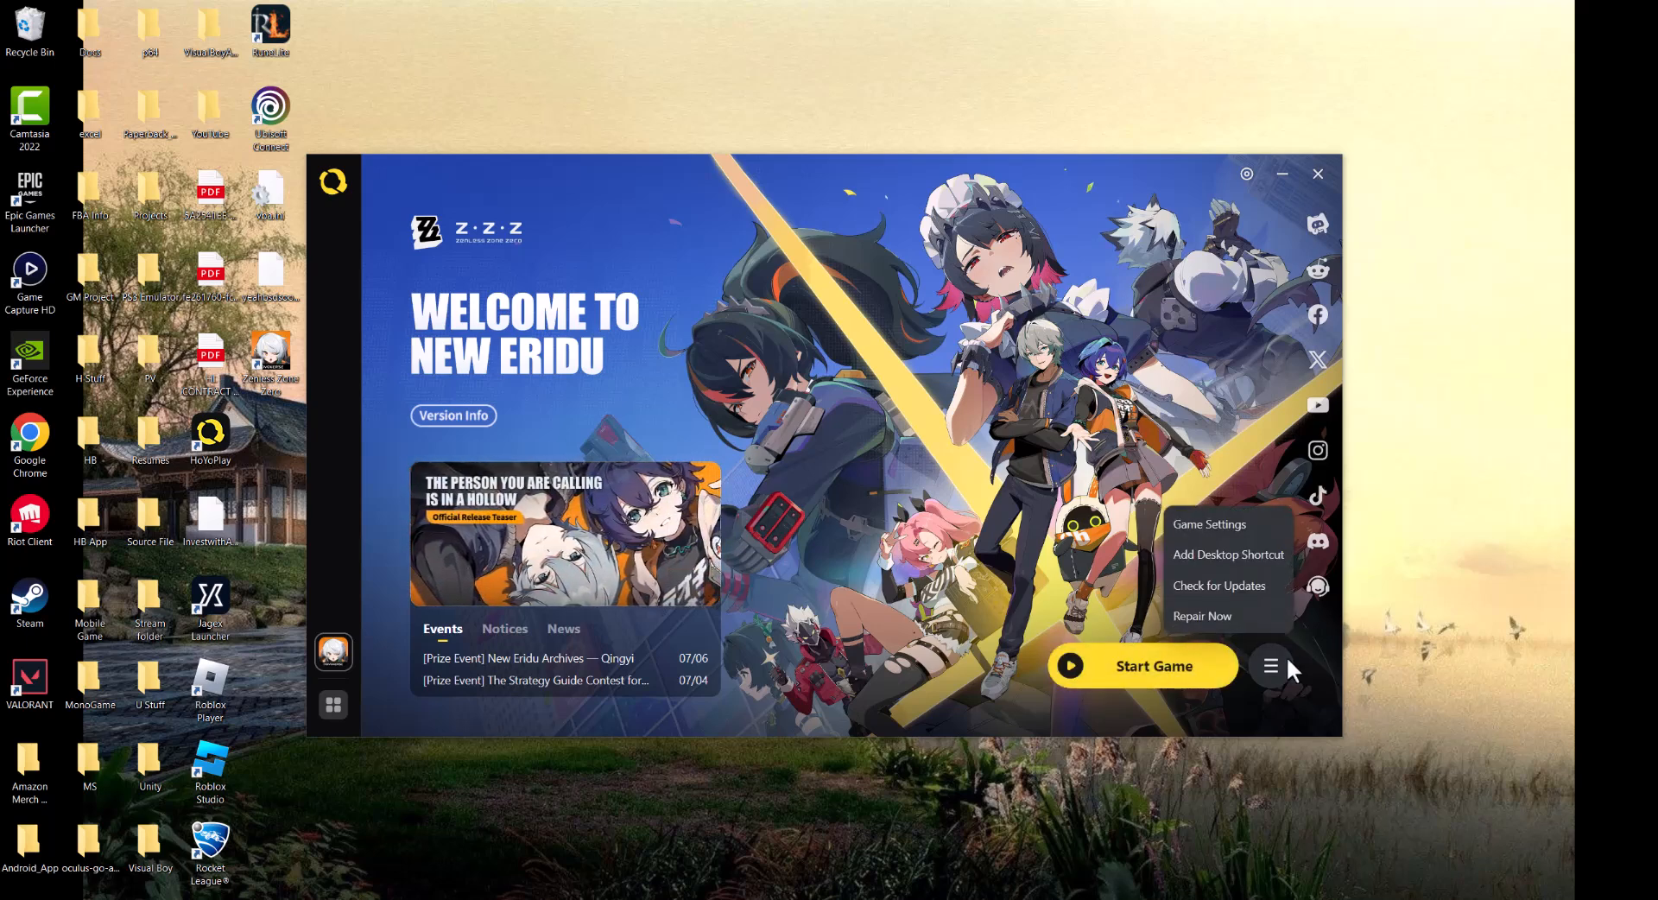
mouse_move(1202, 616)
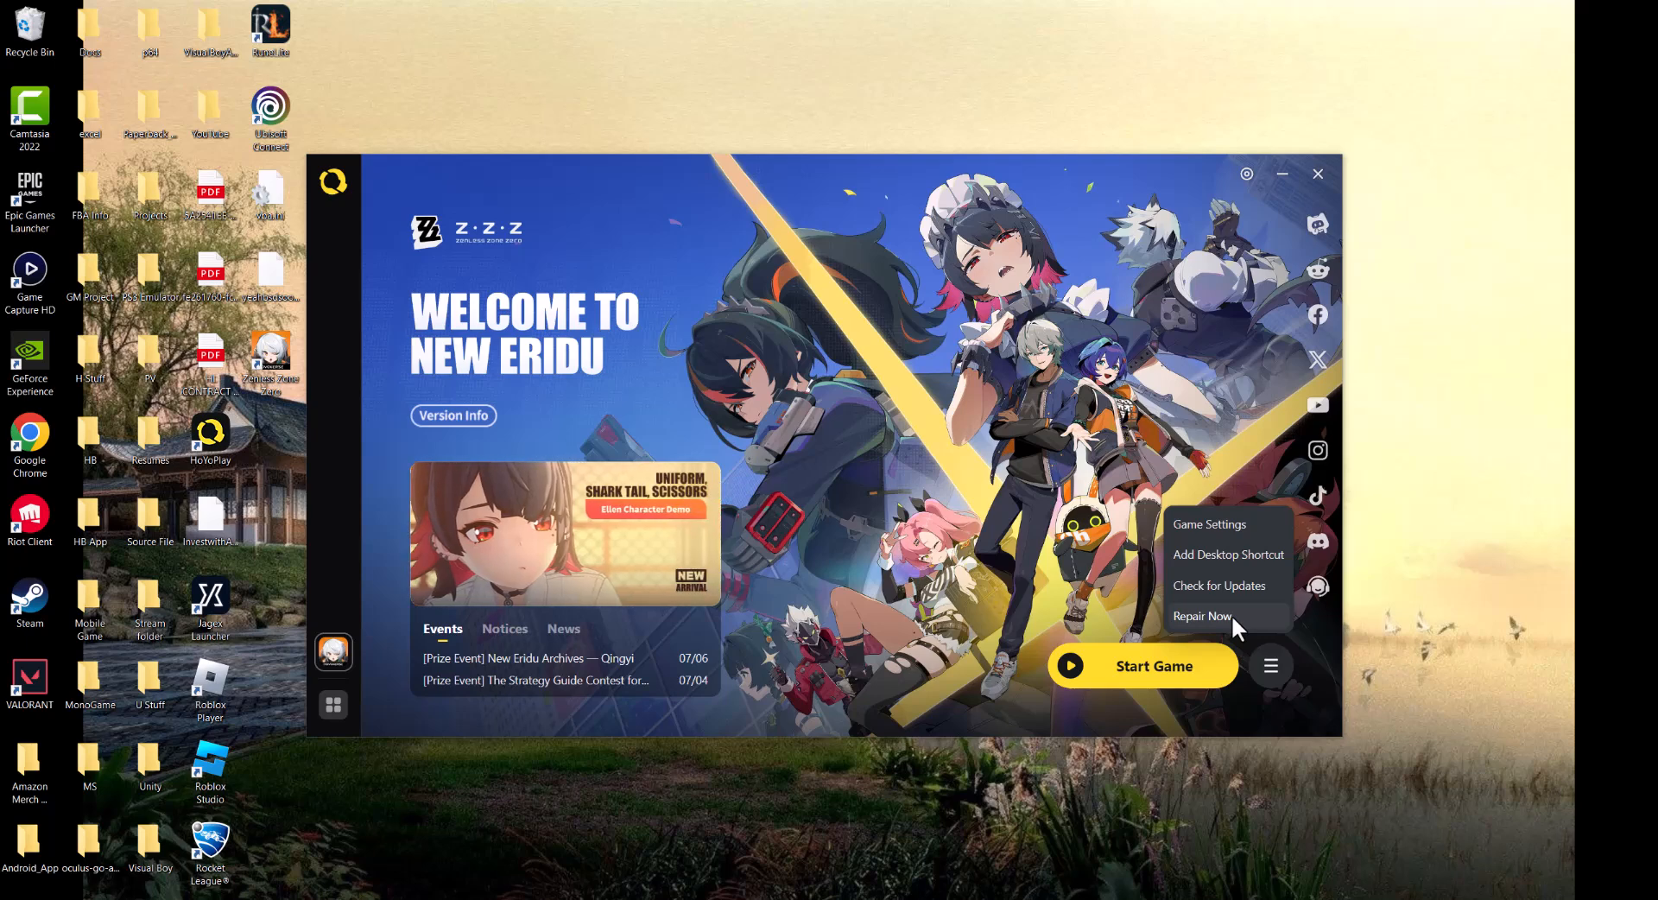
mouse_move(1245, 605)
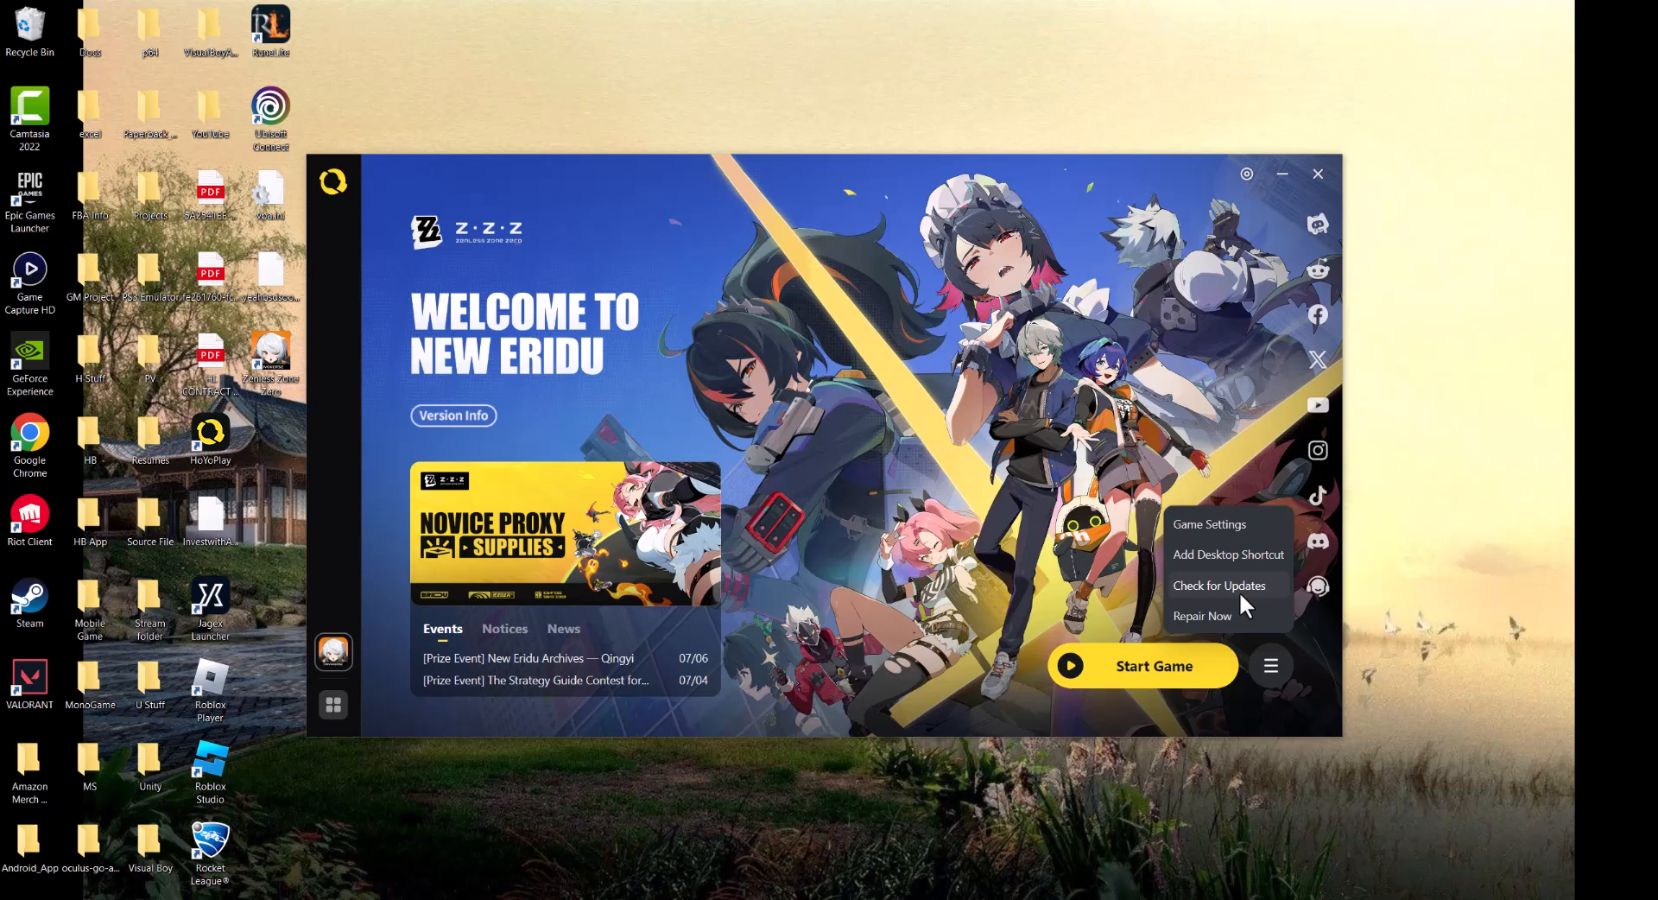
mouse_move(1190, 540)
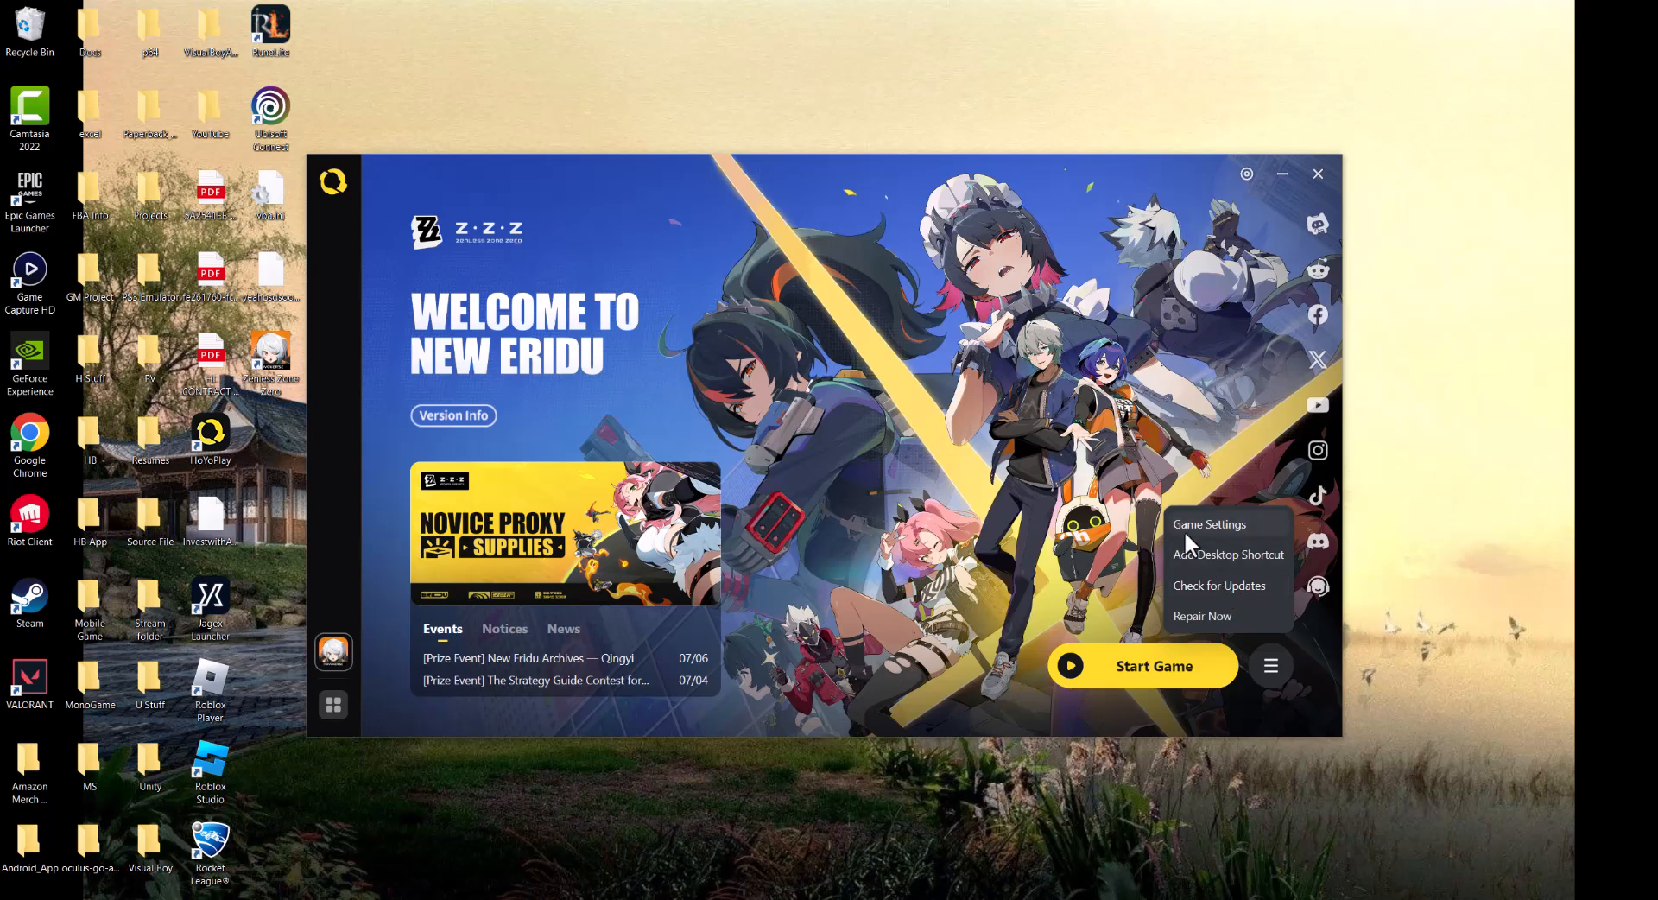
mouse_move(1222, 589)
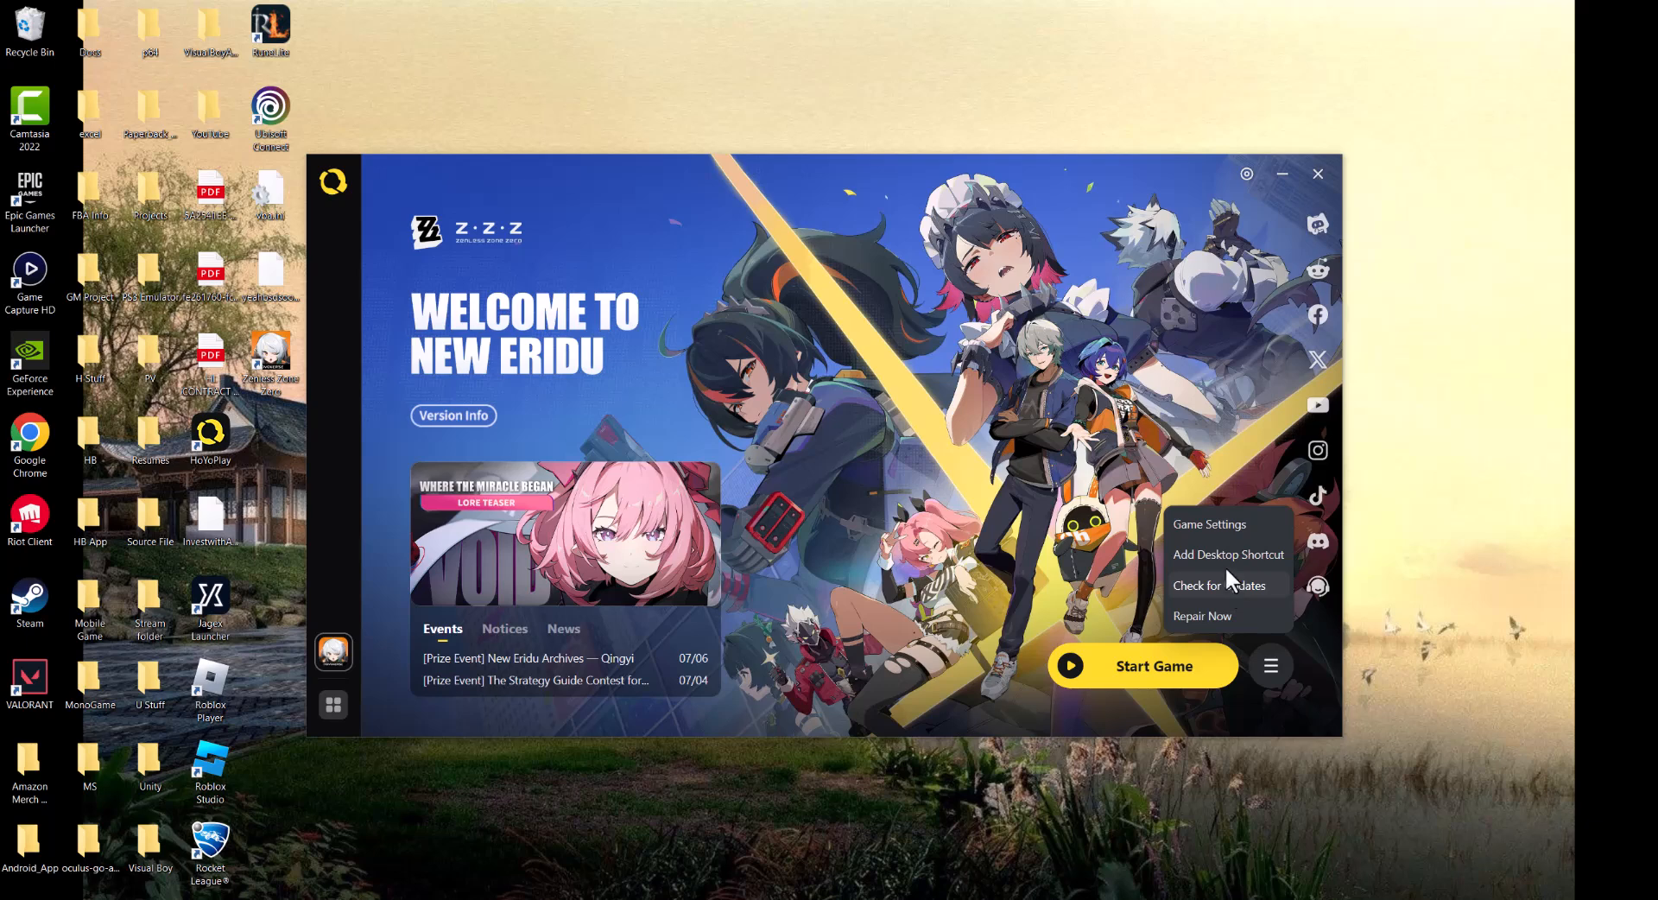
left_click(1208, 524)
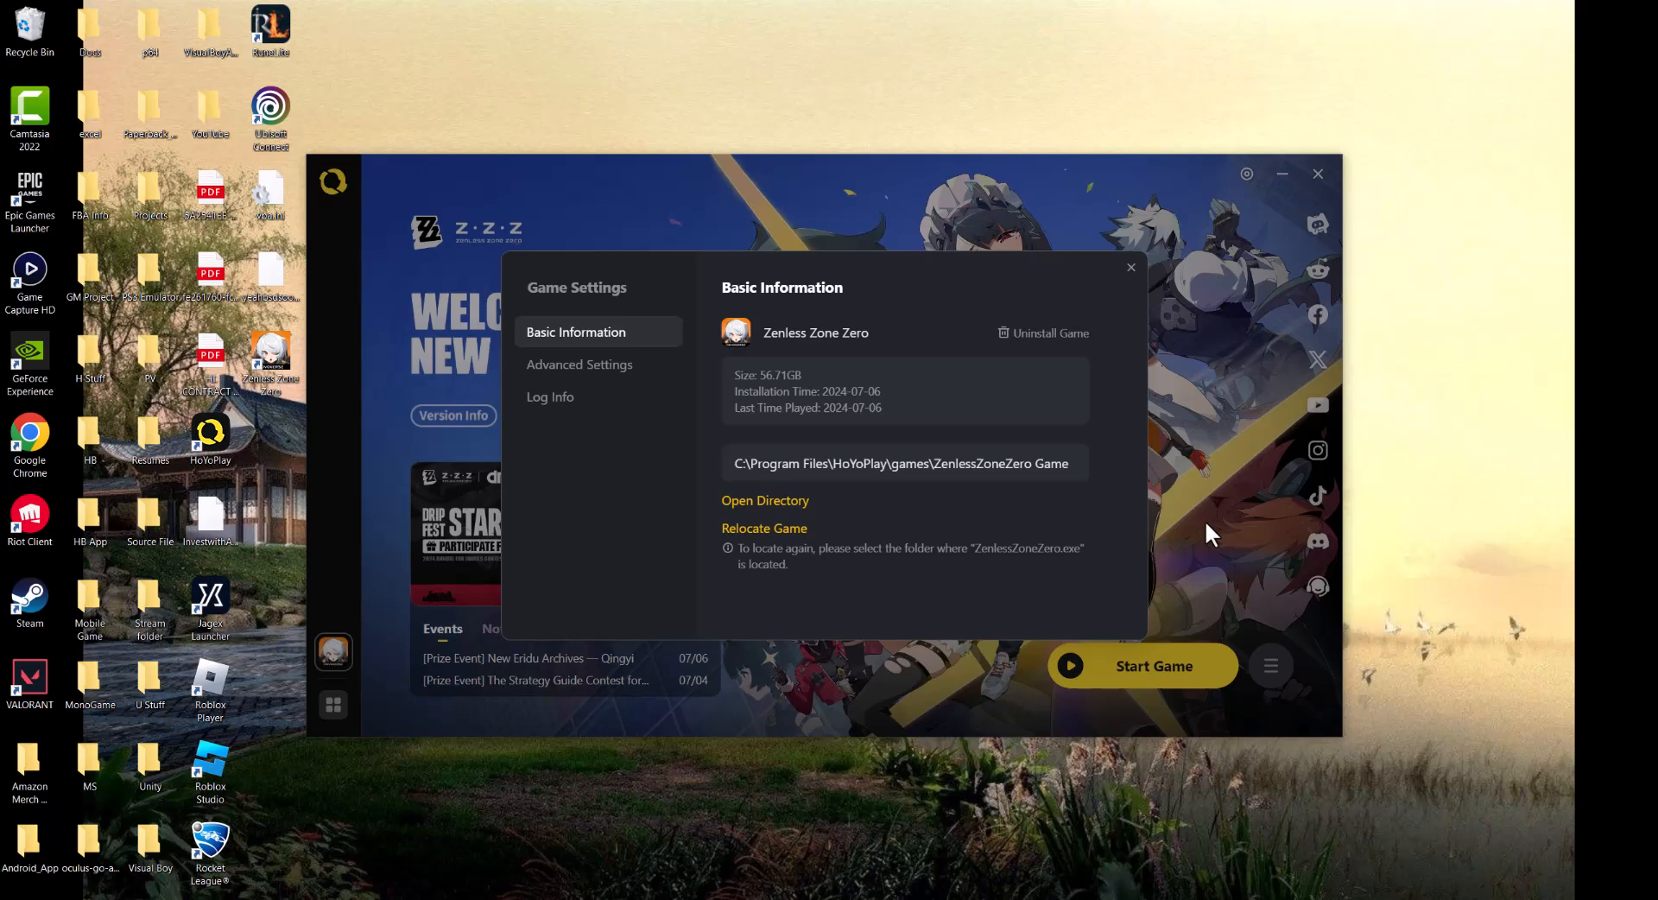
mouse_move(767, 508)
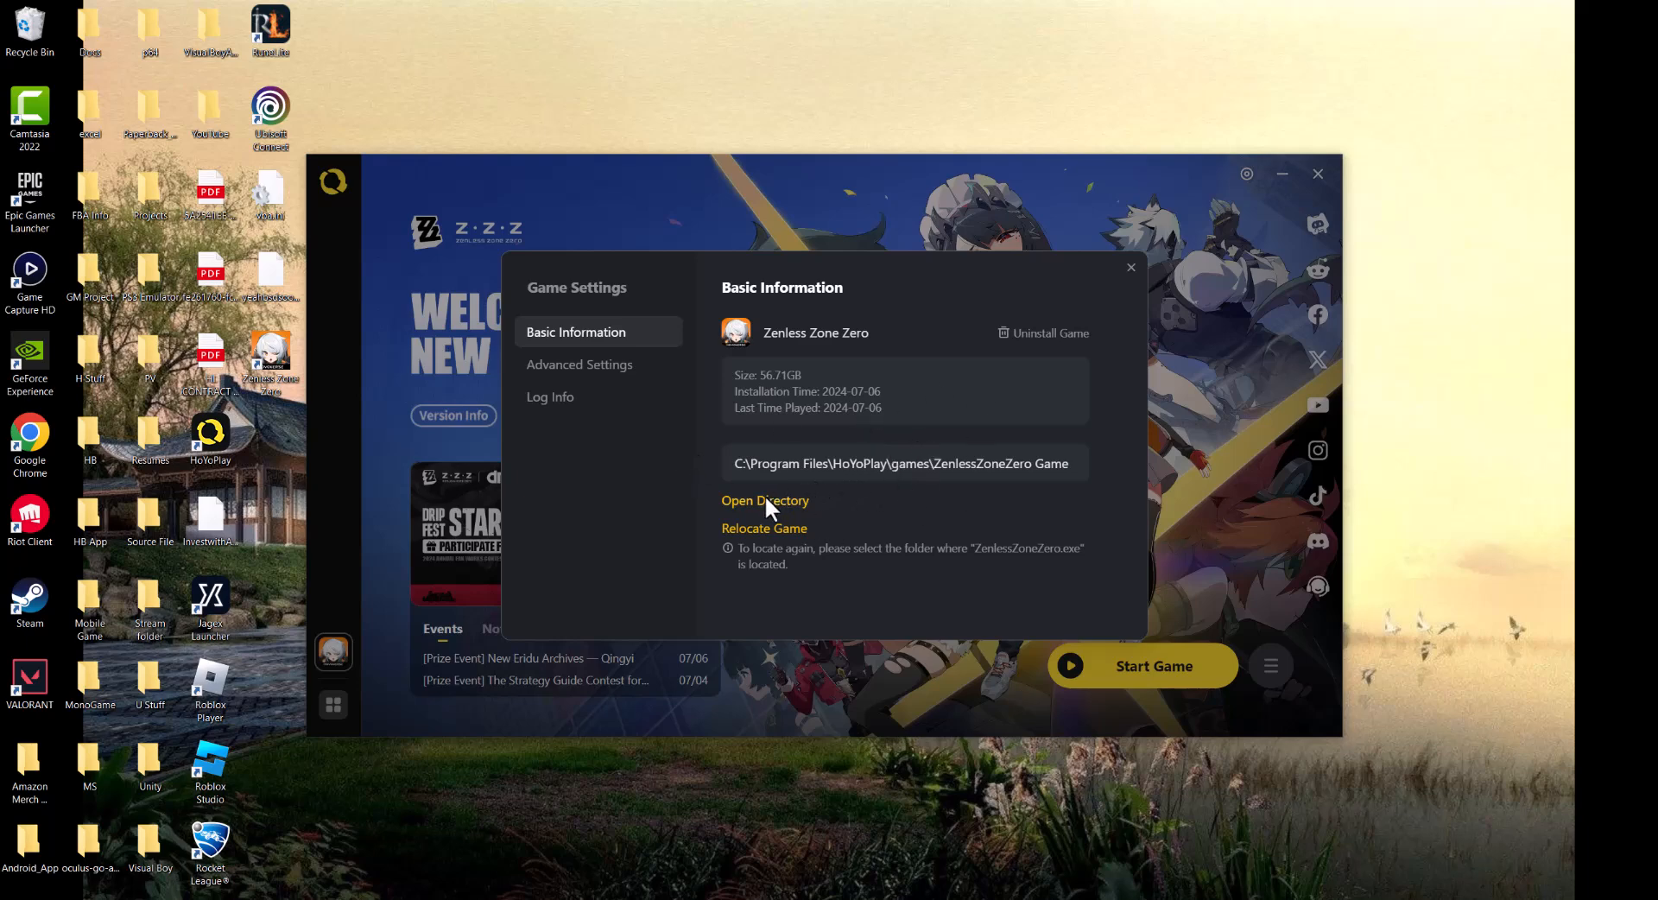
Step: Use Open Directory to show the Zenless Zone Zero installation folder in File Explorer
left_click(766, 501)
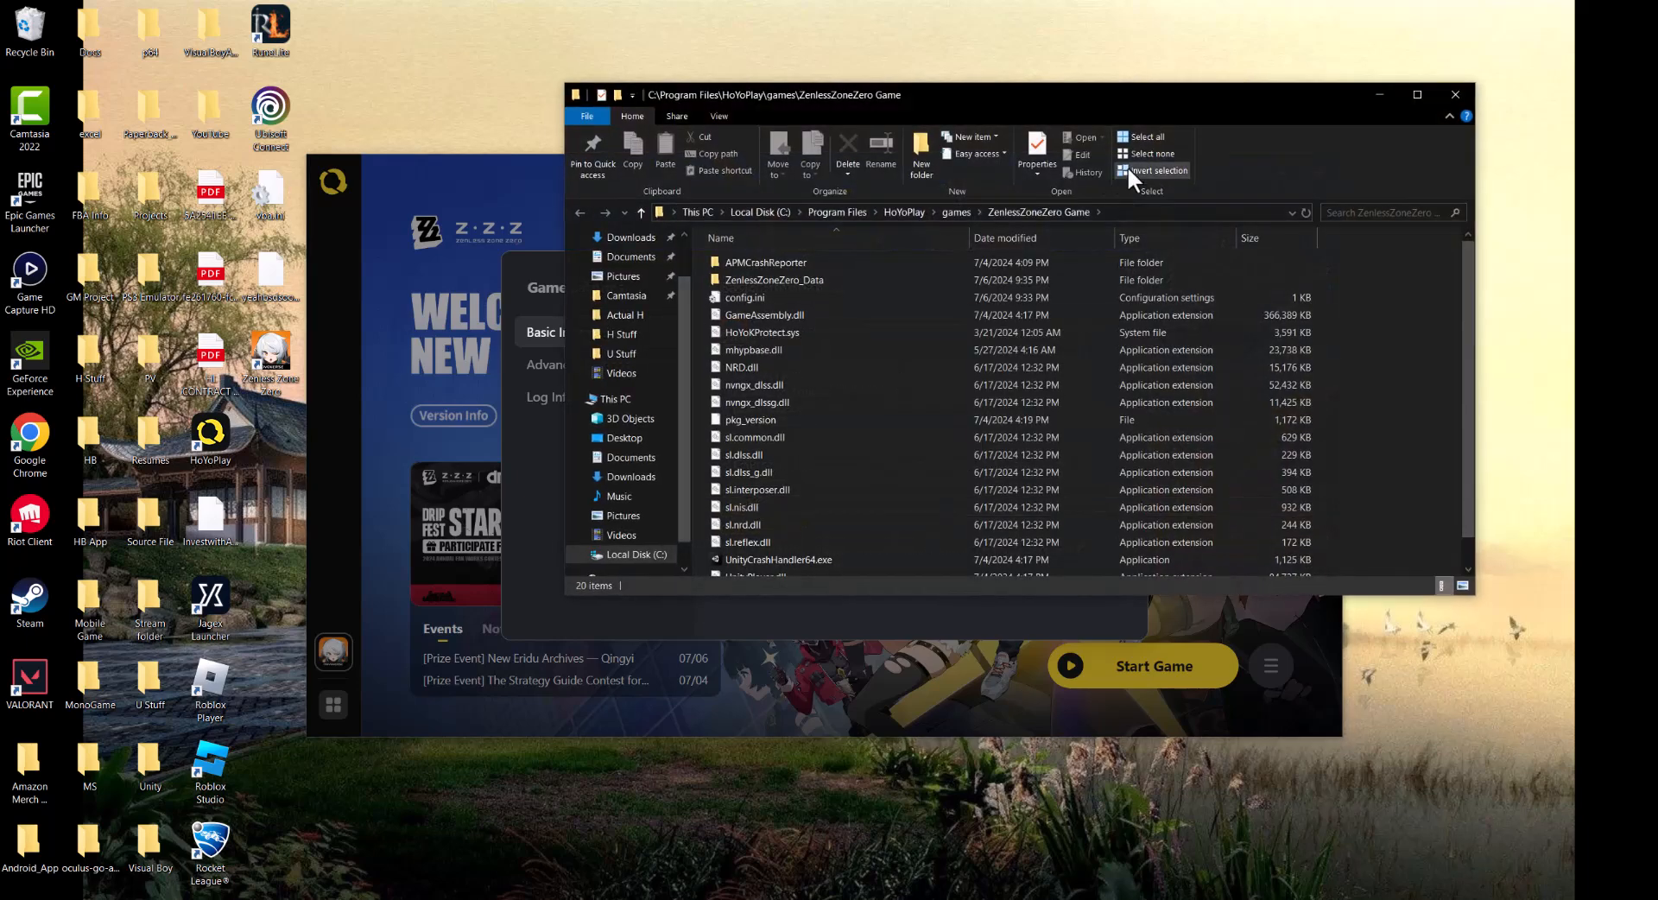
mouse_move(1150, 223)
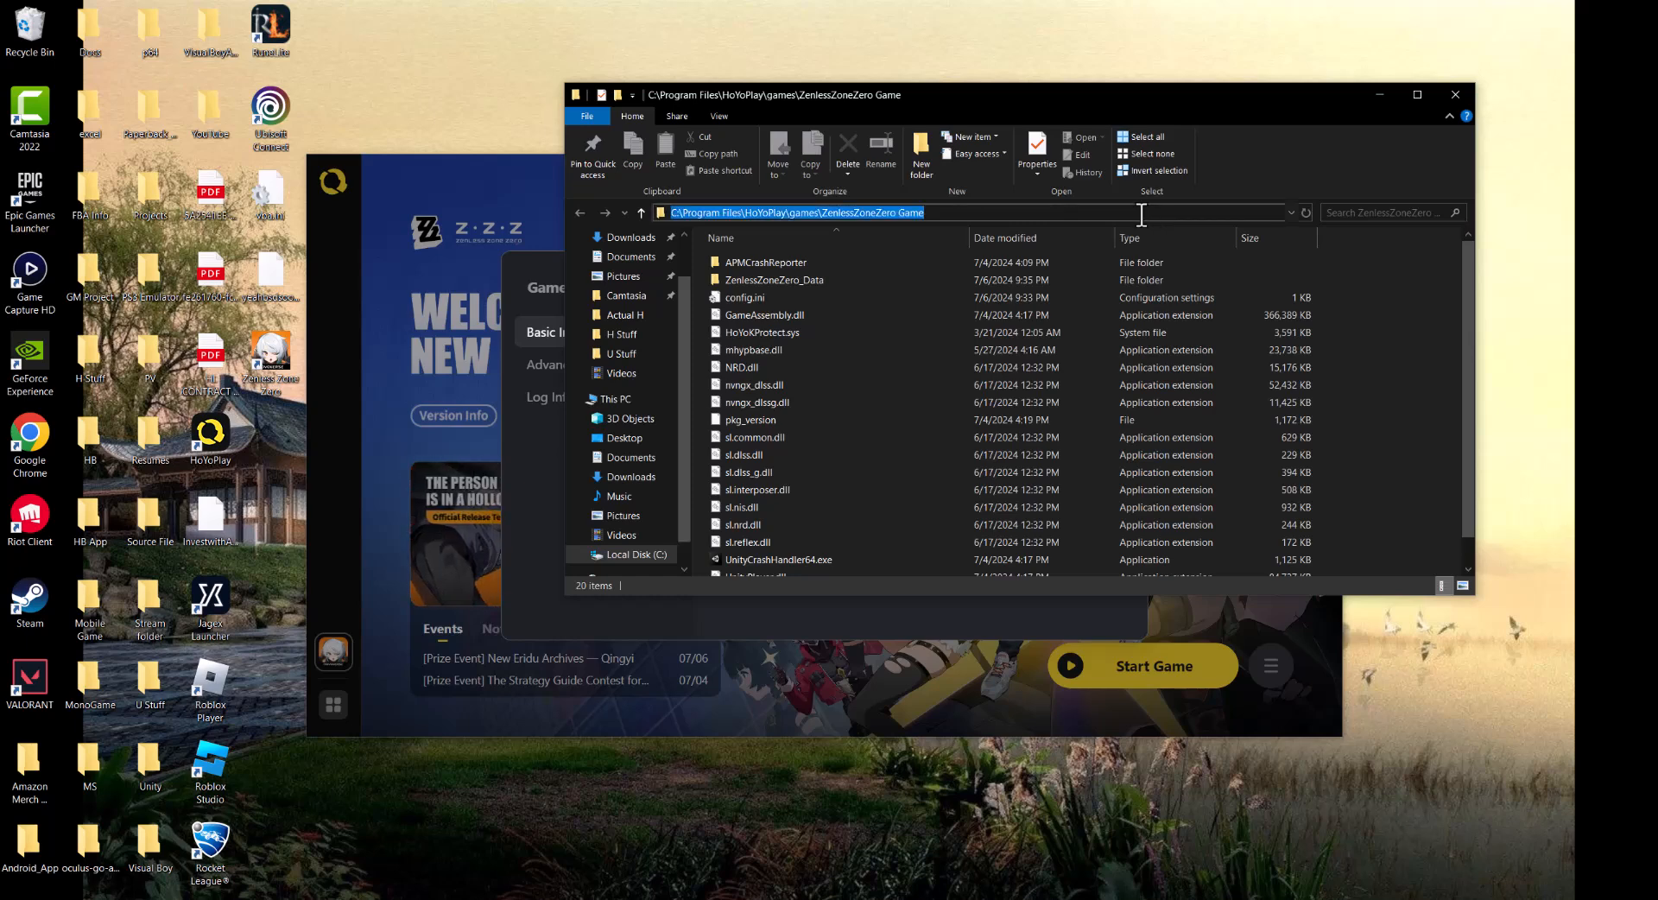
mouse_move(831, 237)
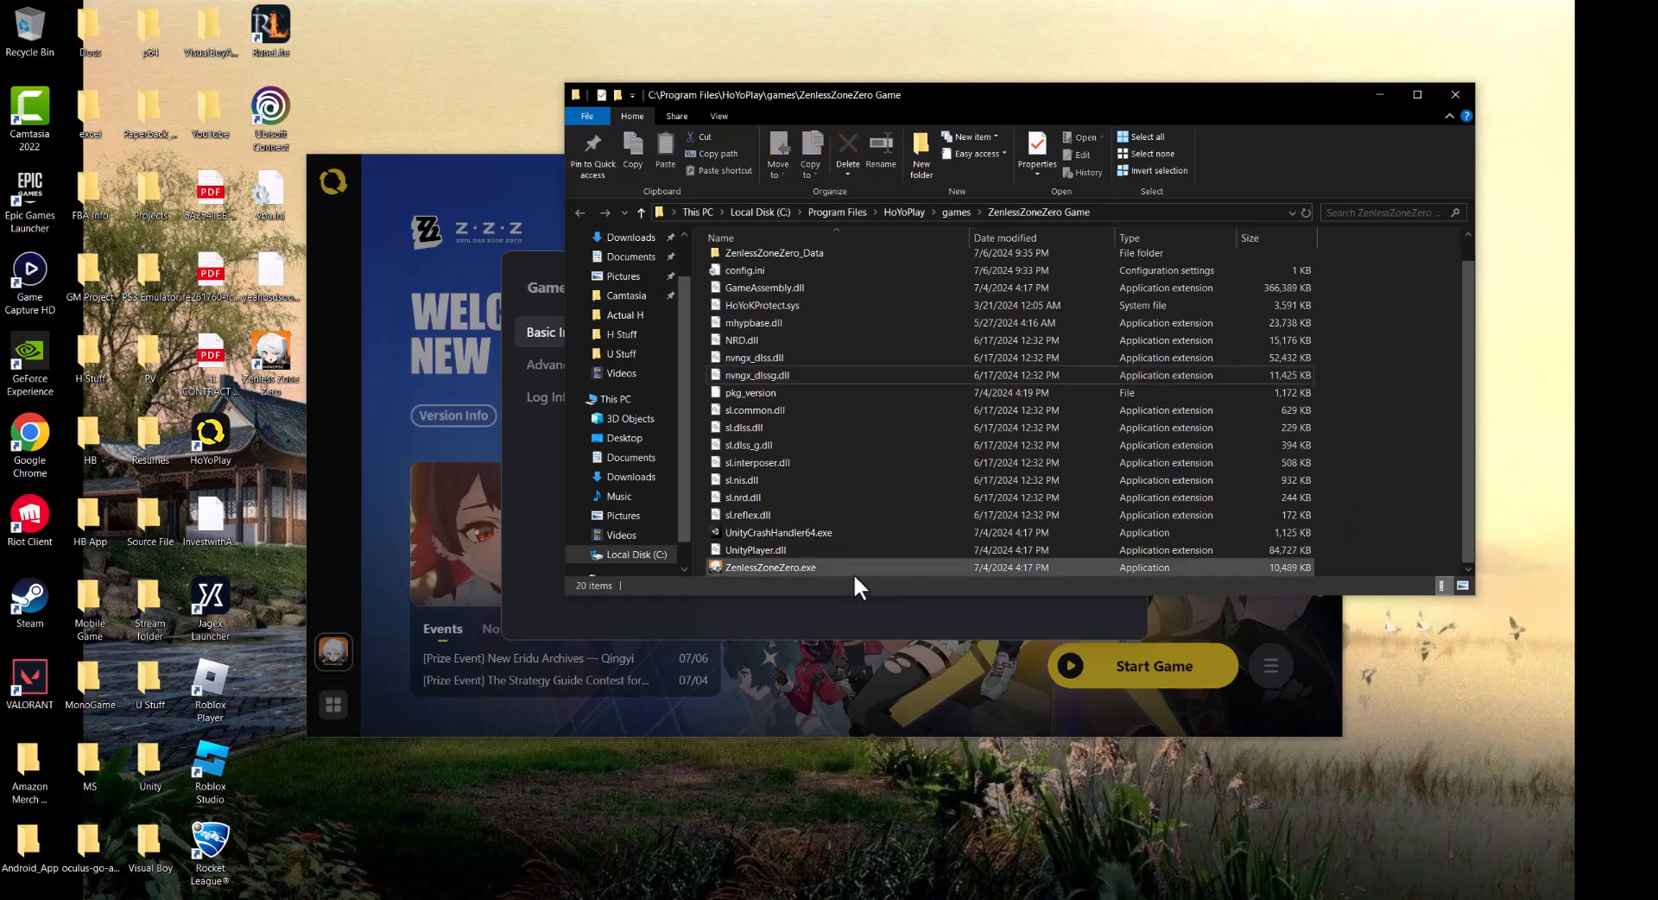
mouse_move(799, 583)
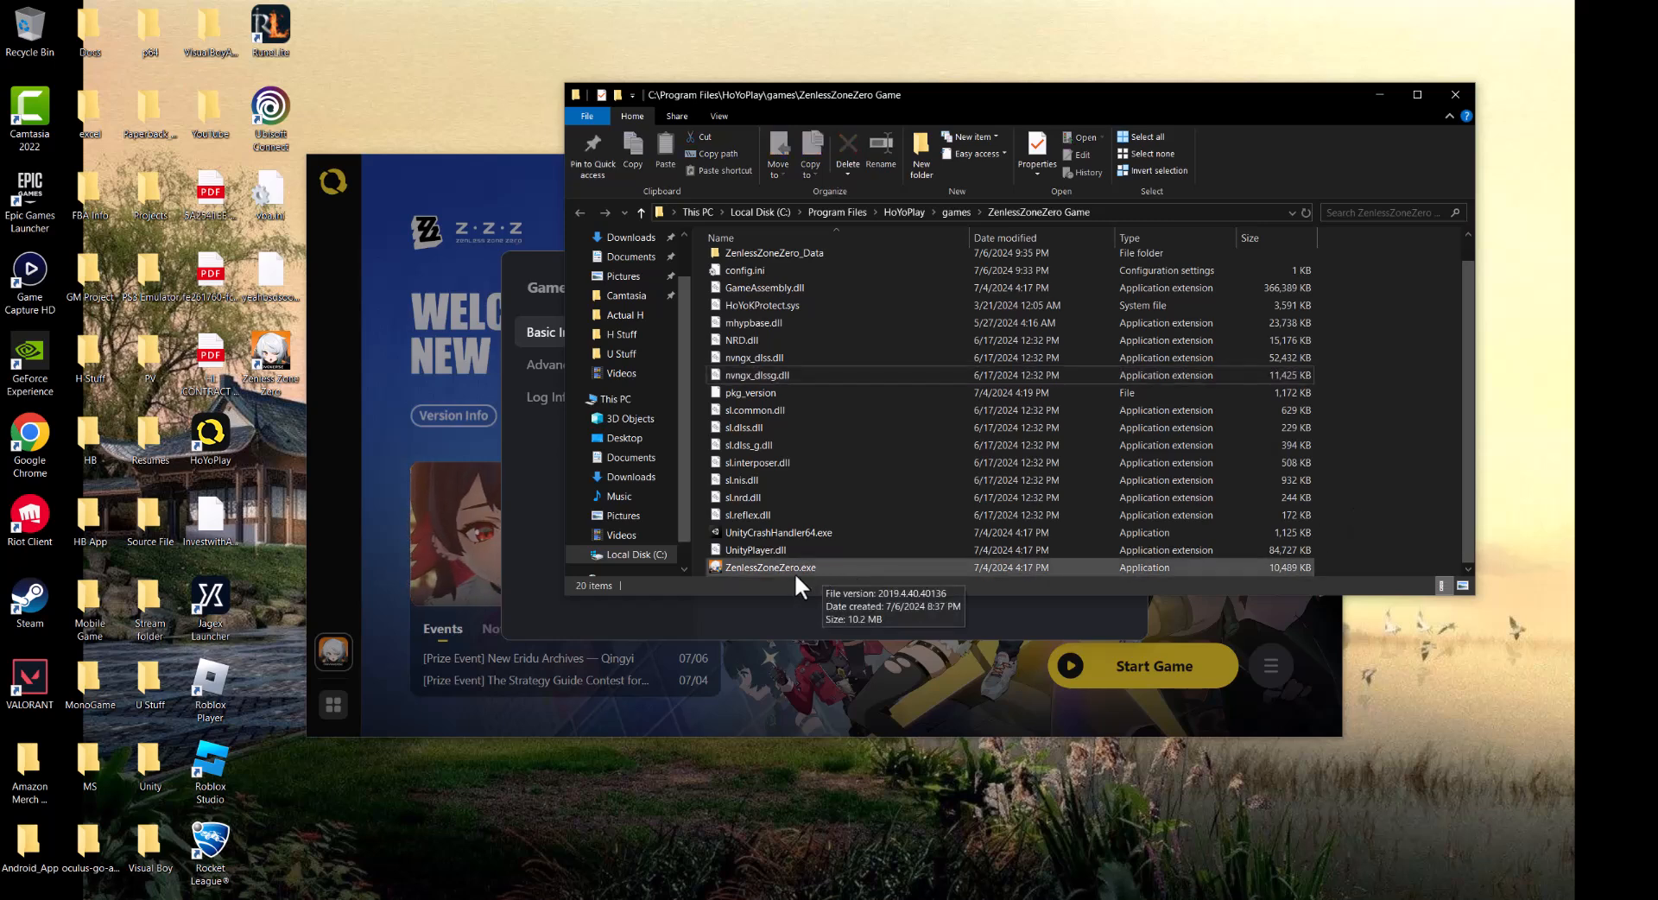
mouse_move(1364, 513)
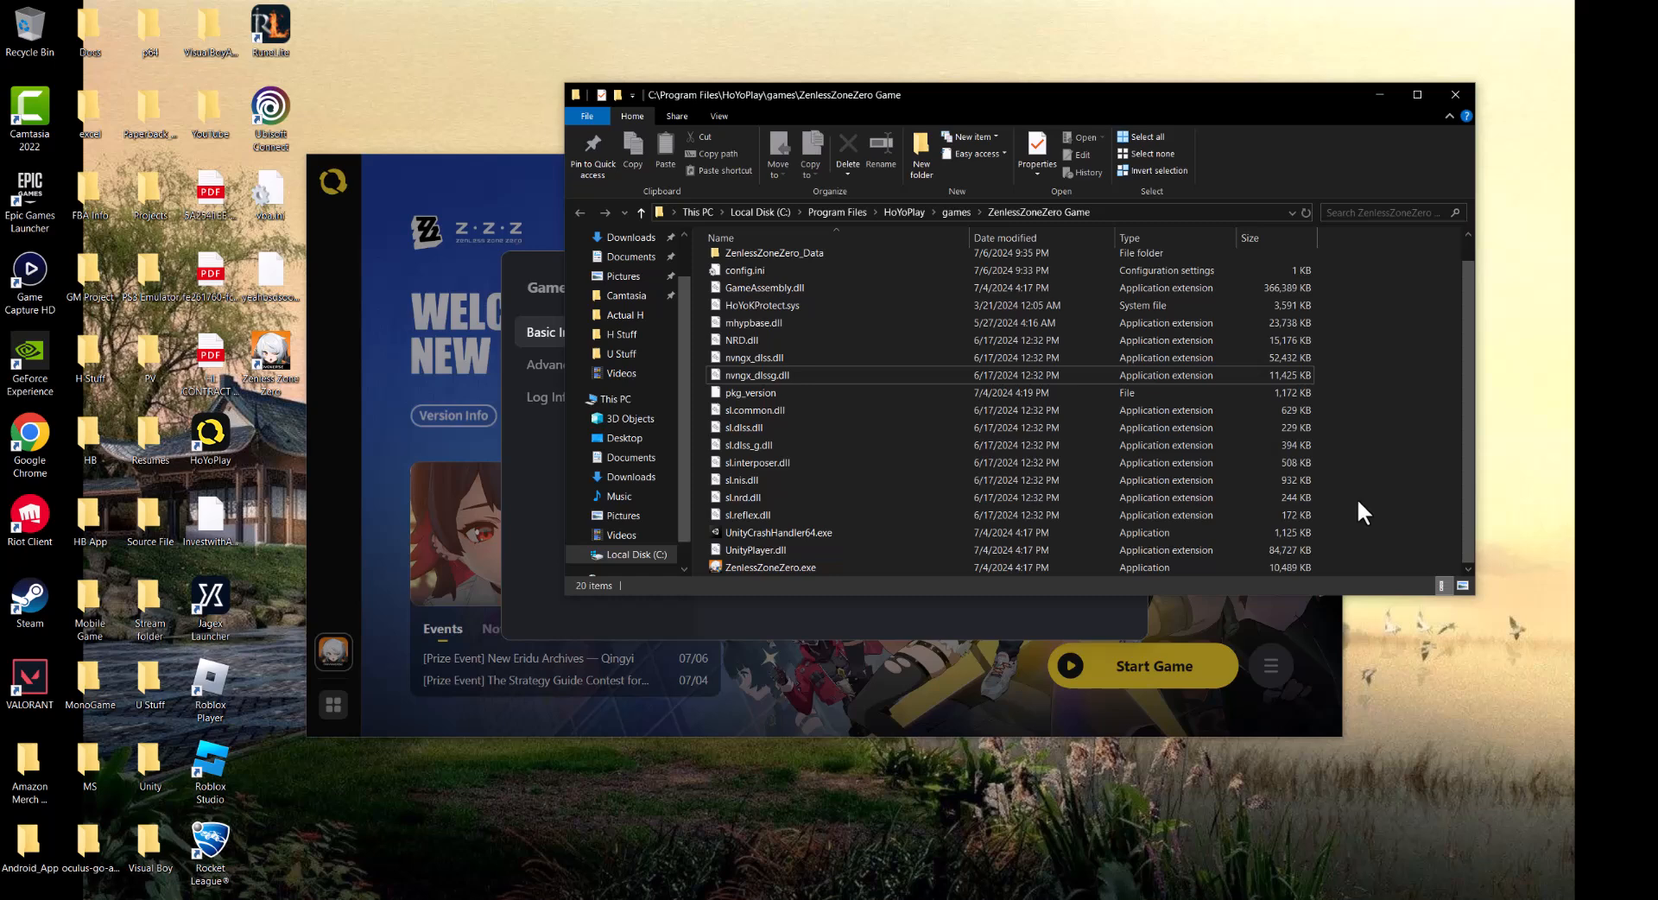
Step: Begin a New > Shortcut in the game folder and browse to ZenlessZoneZero.exe as its target
right_click(1365, 508)
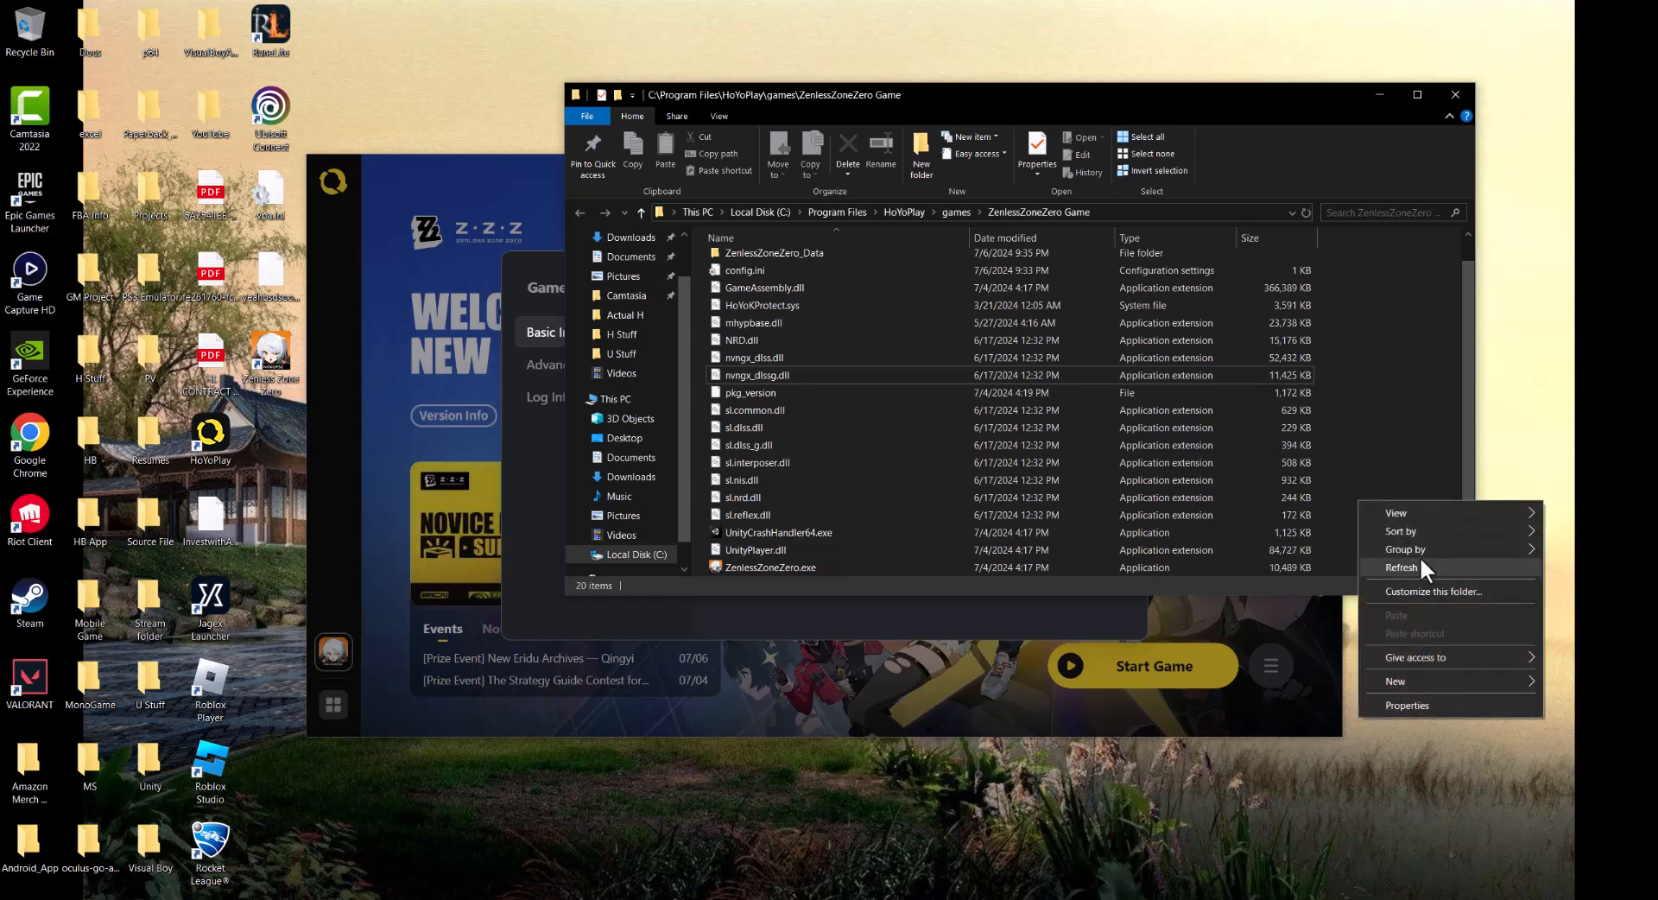
mouse_move(1428, 680)
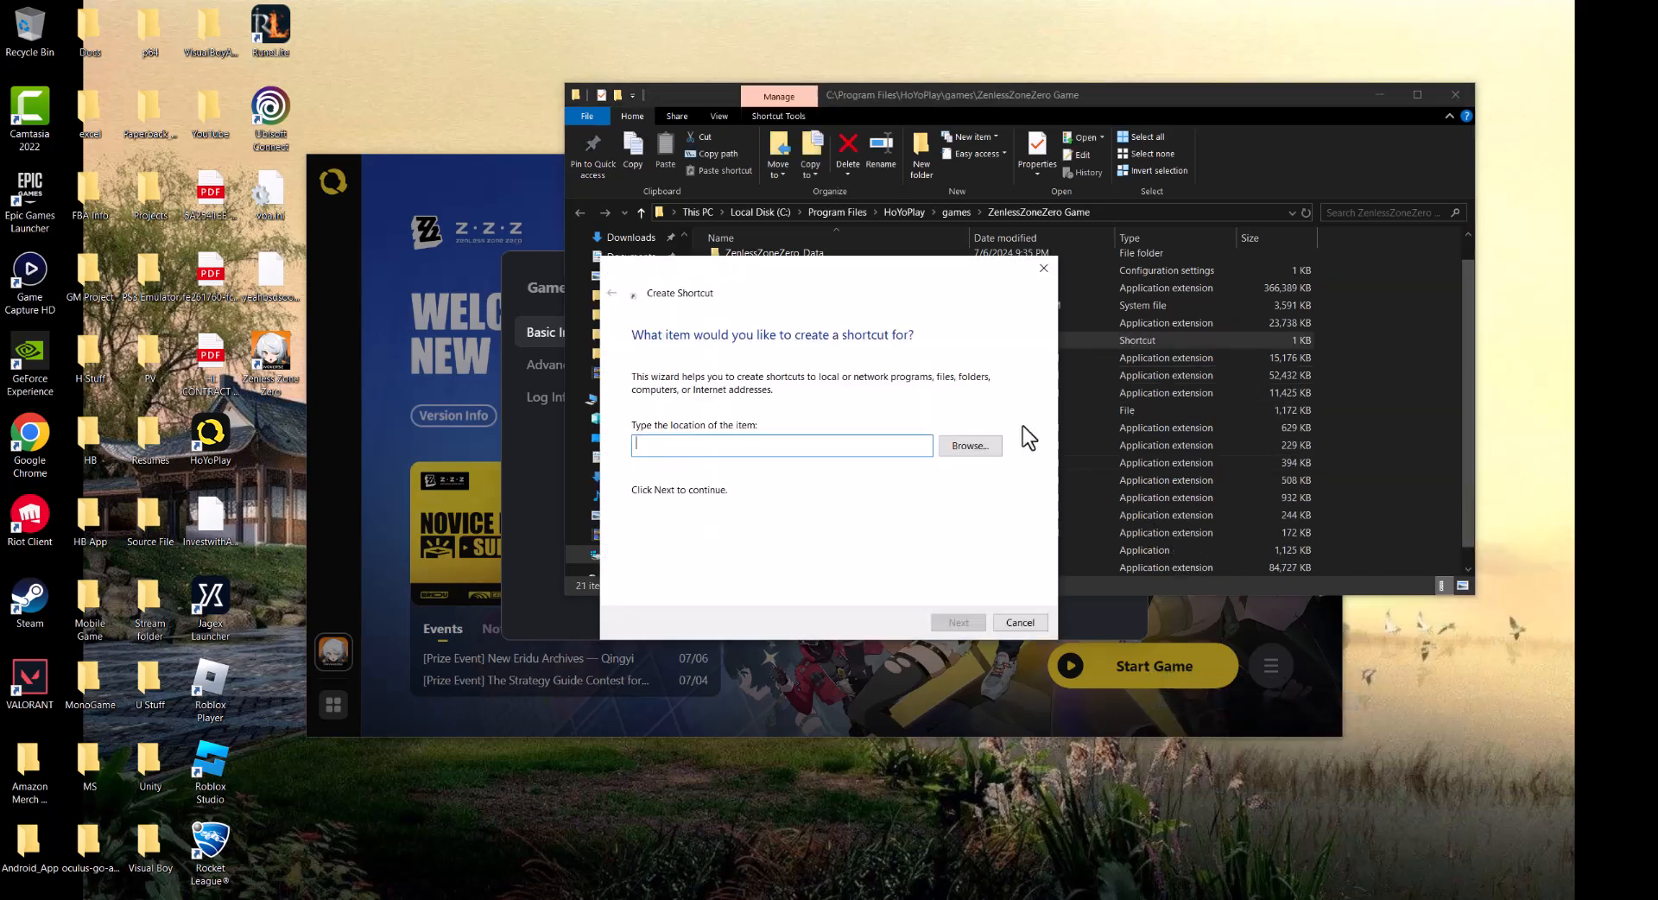
type("C:\\Program Files\\HoYoPlay\\games\\ZenlessZoneZero Game")
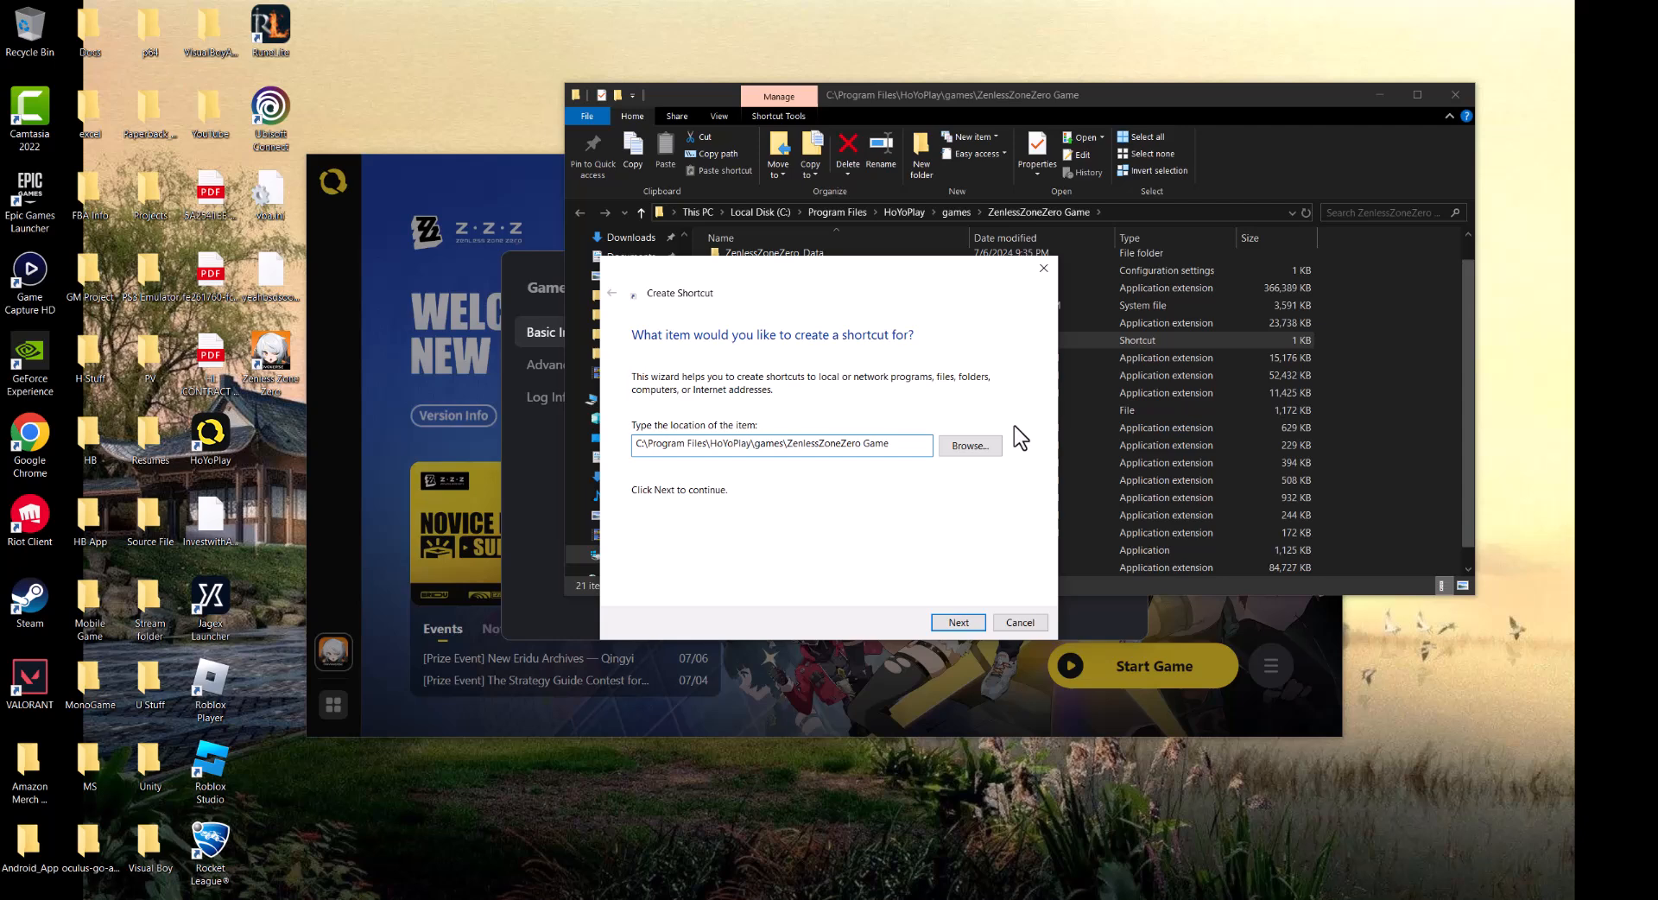
left_click(967, 445)
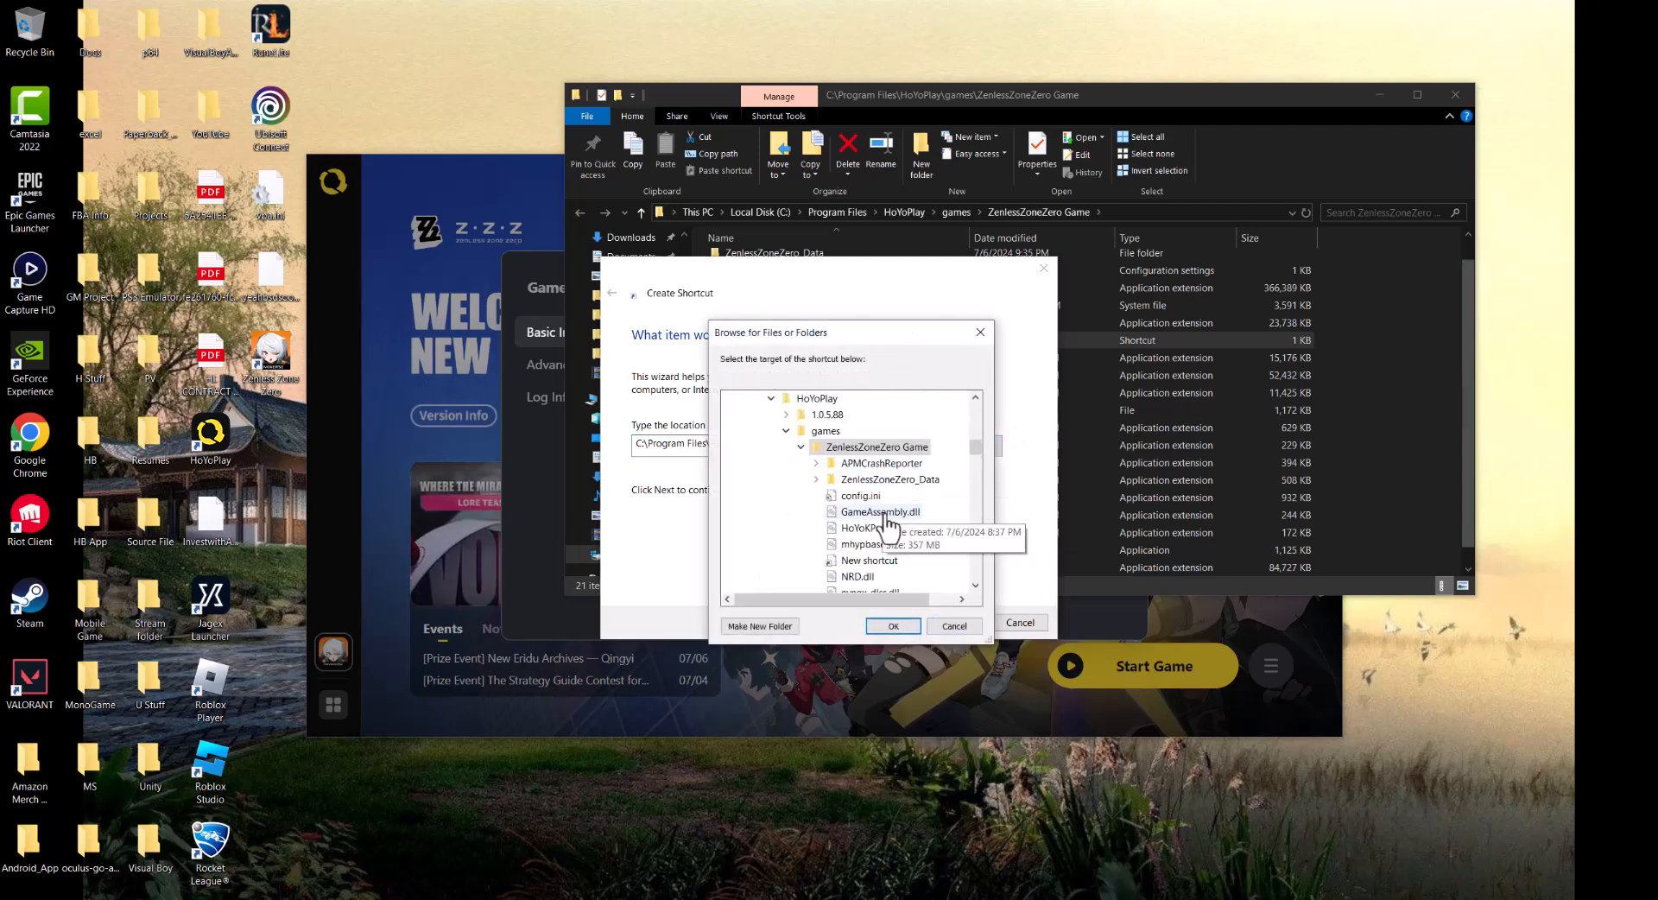
scroll("down", 3)
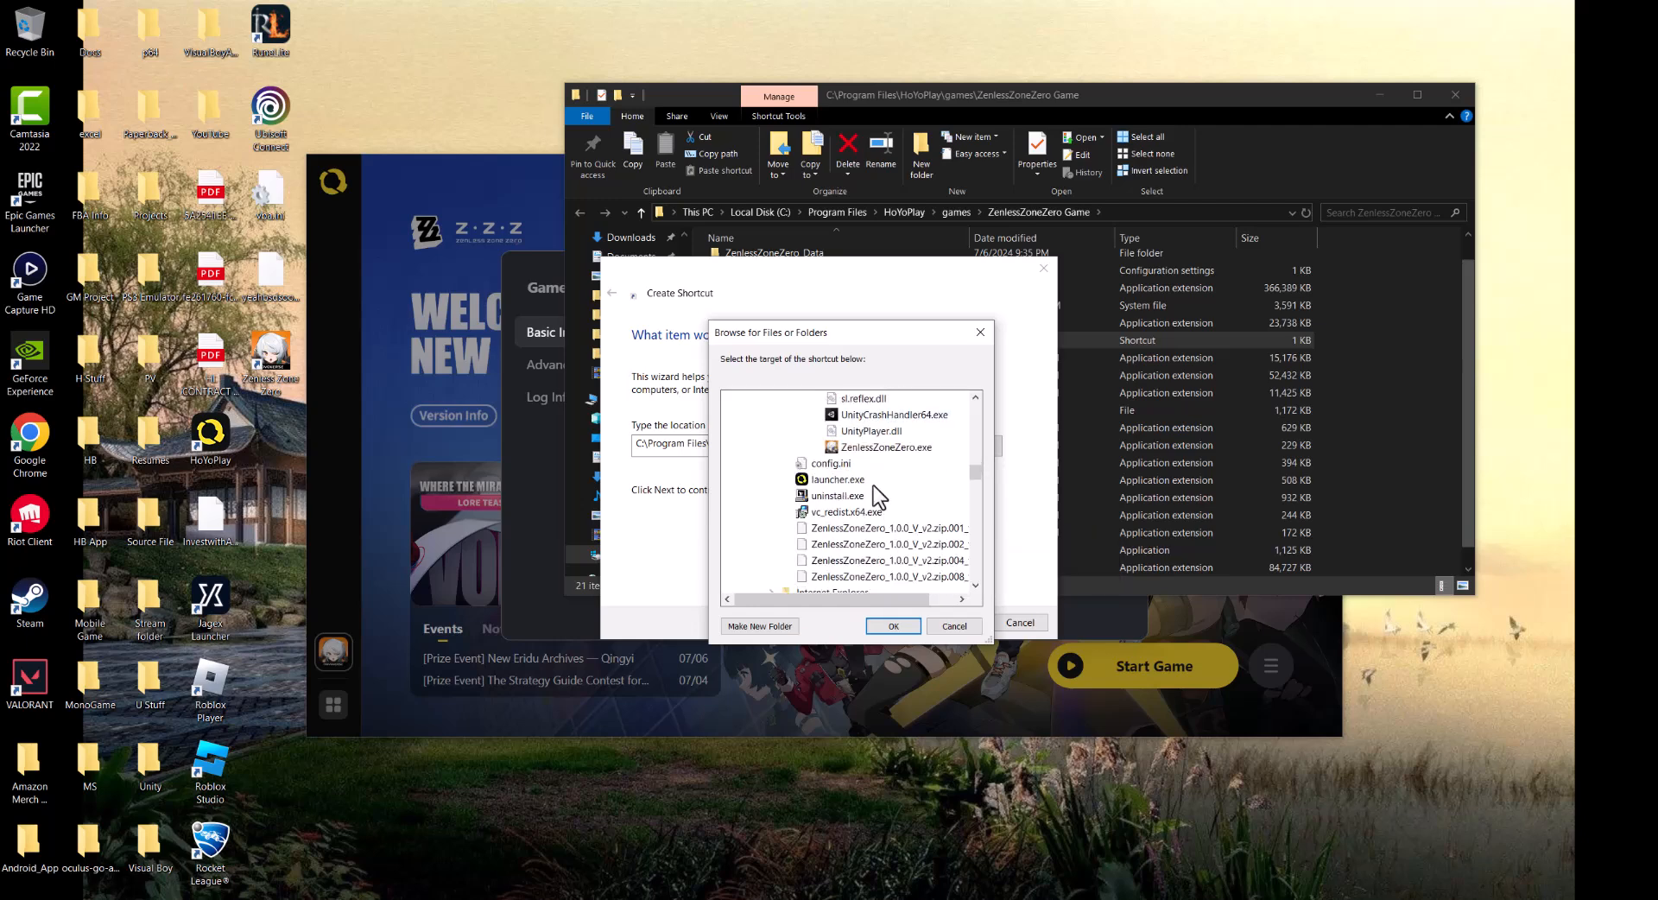
left_click(886, 446)
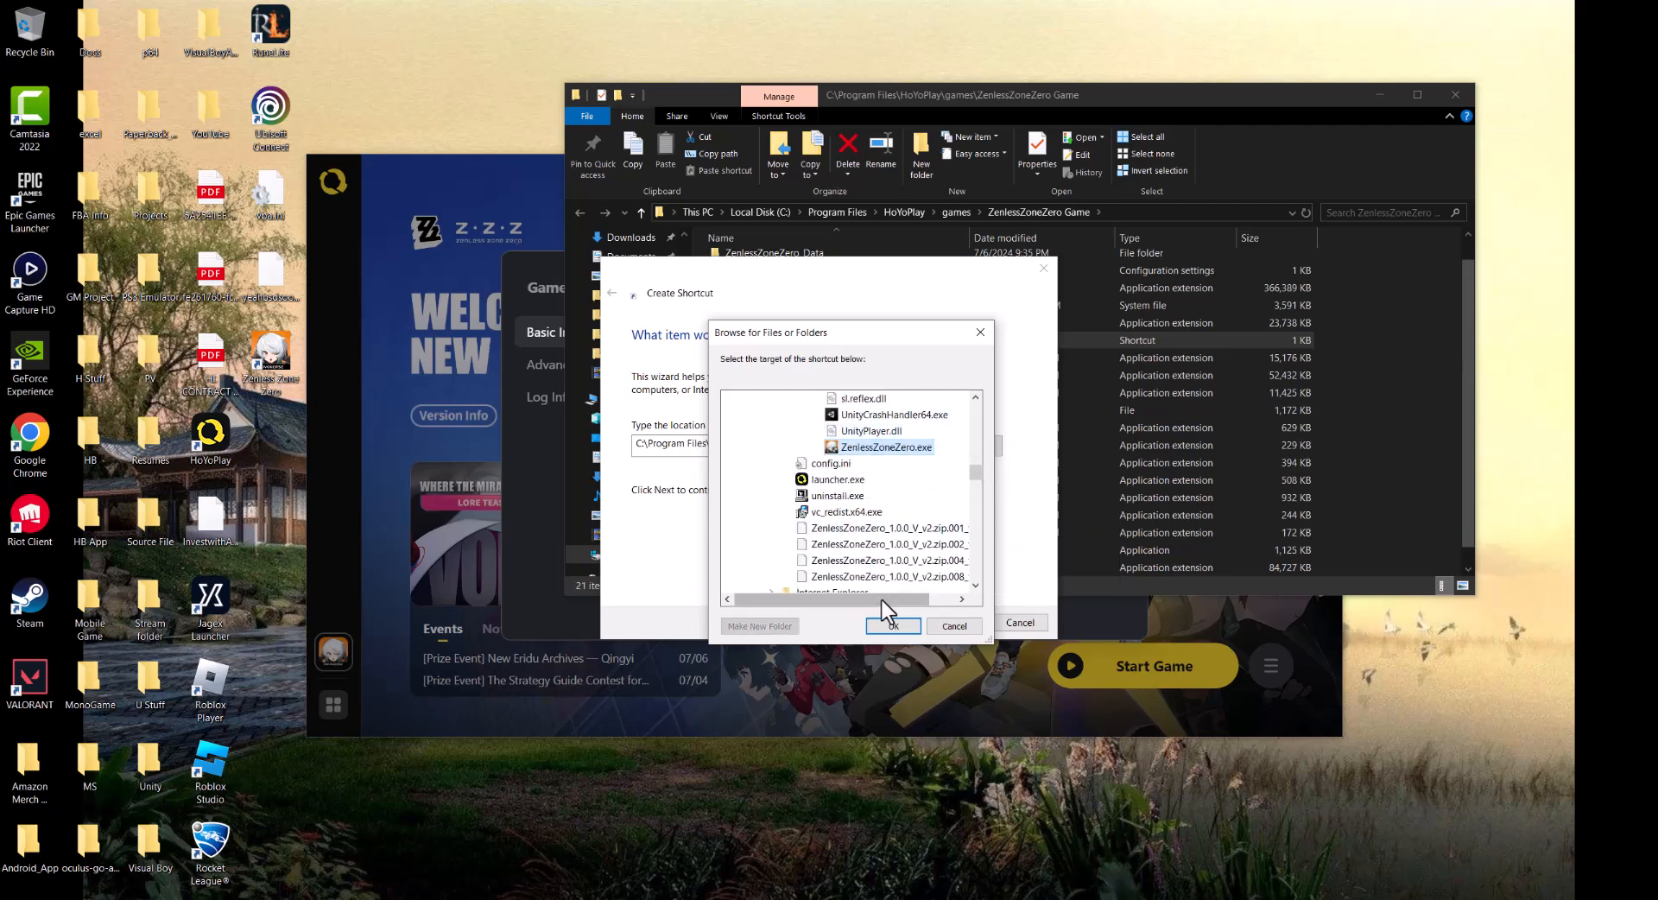
left_click(893, 625)
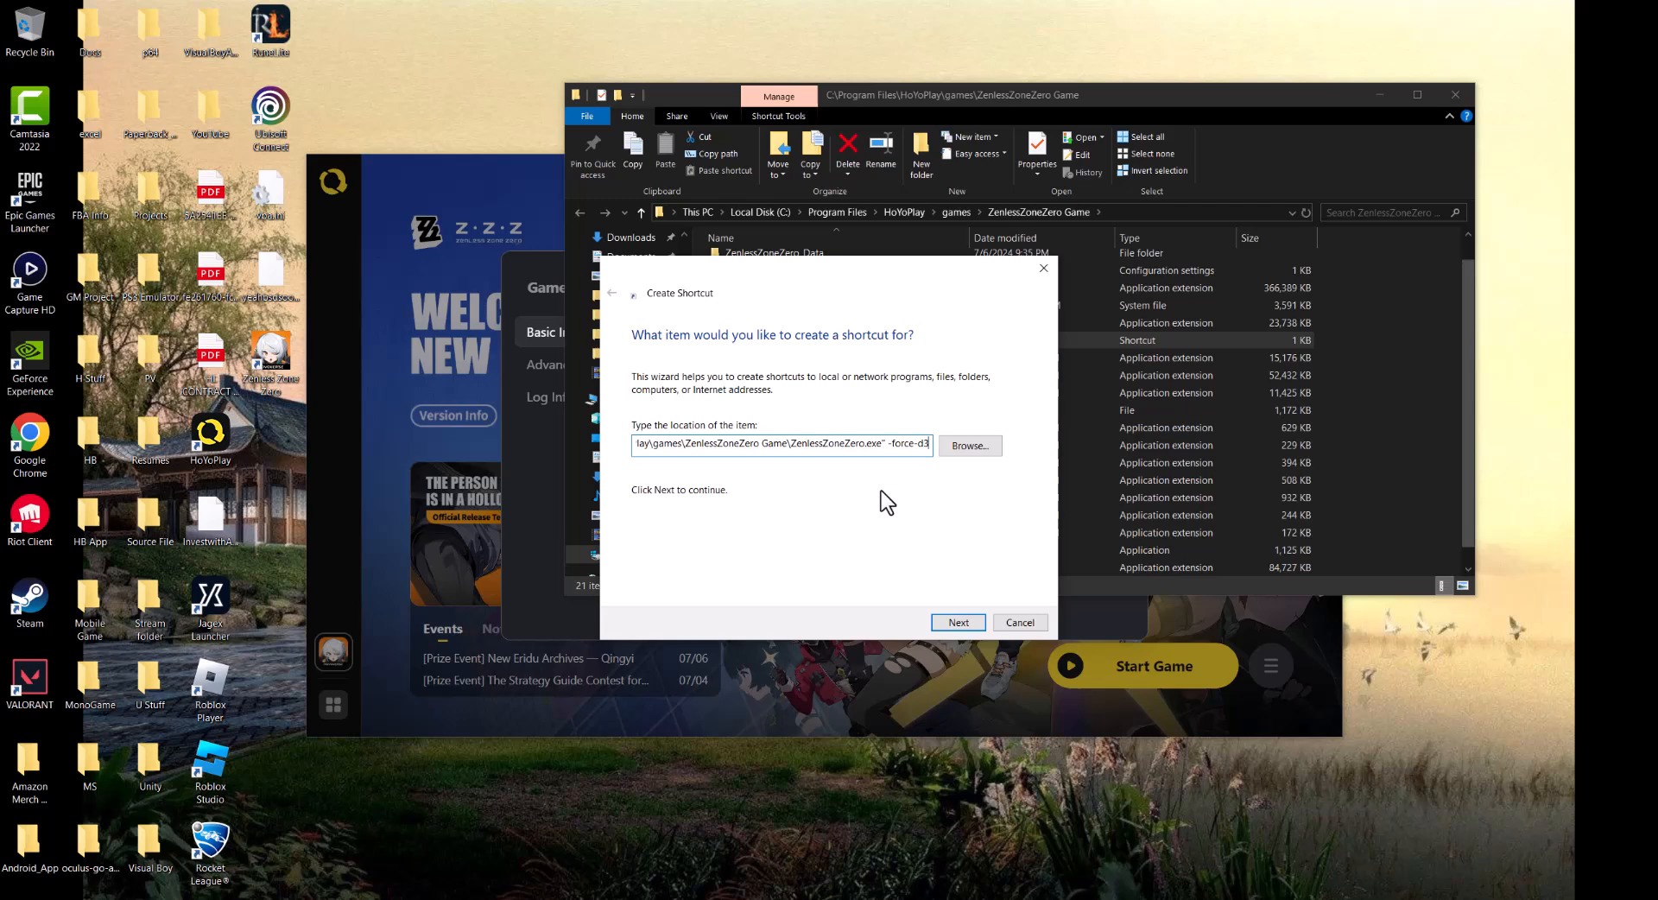
Step: Complete the -force-d3d12 argument after the target path and advance to the name step
type("12")
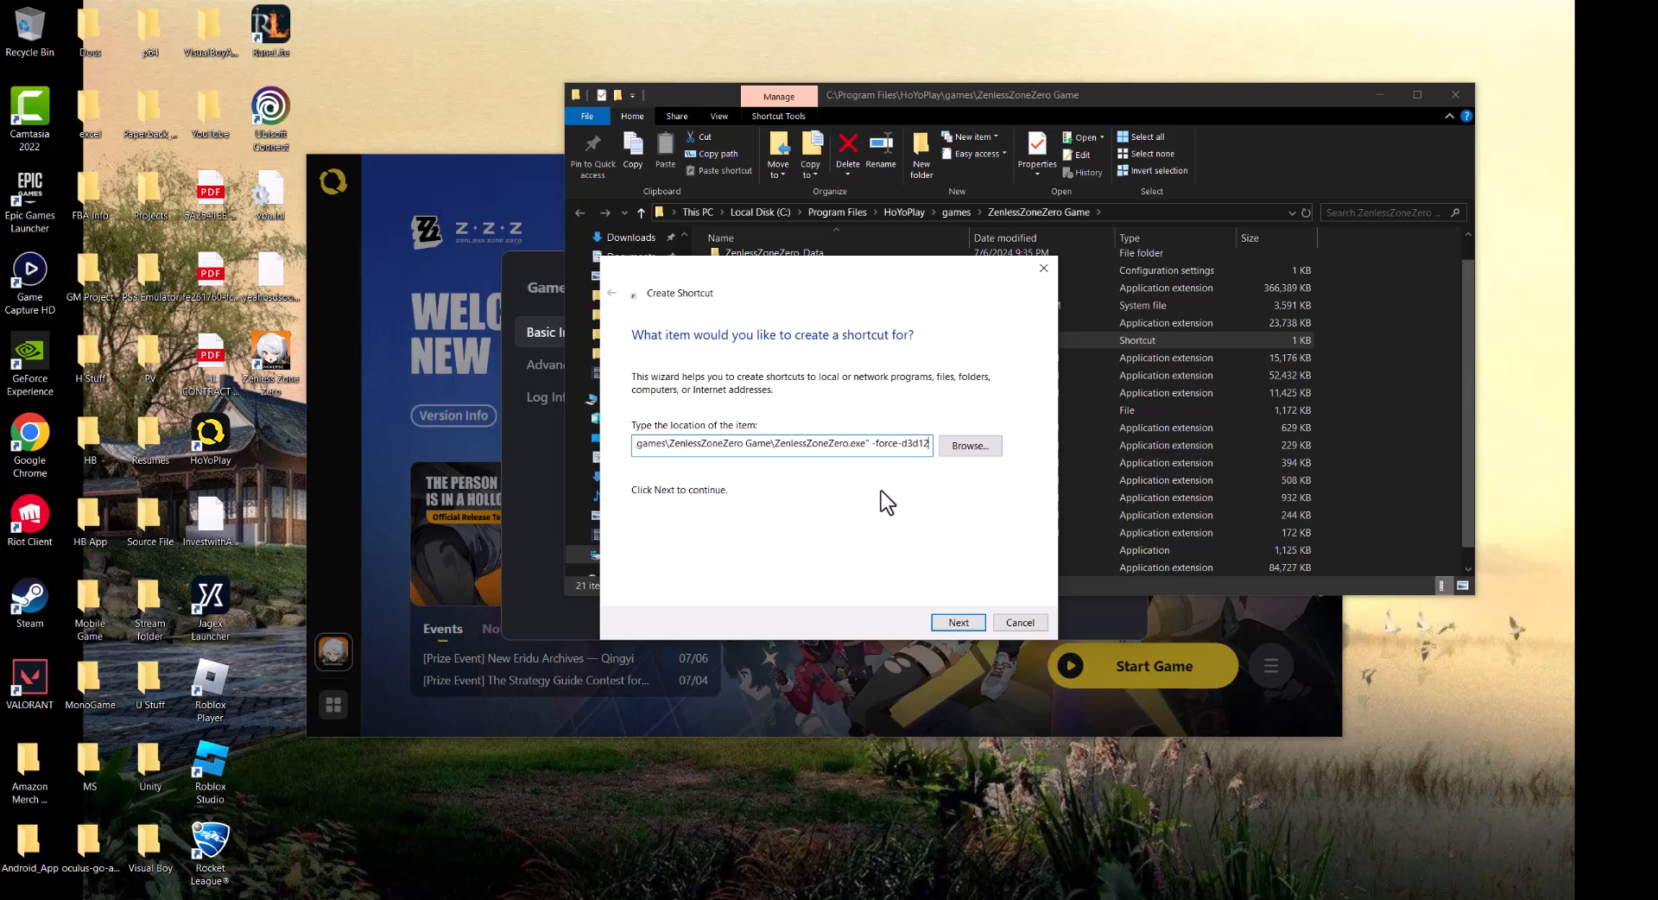
mouse_move(926, 573)
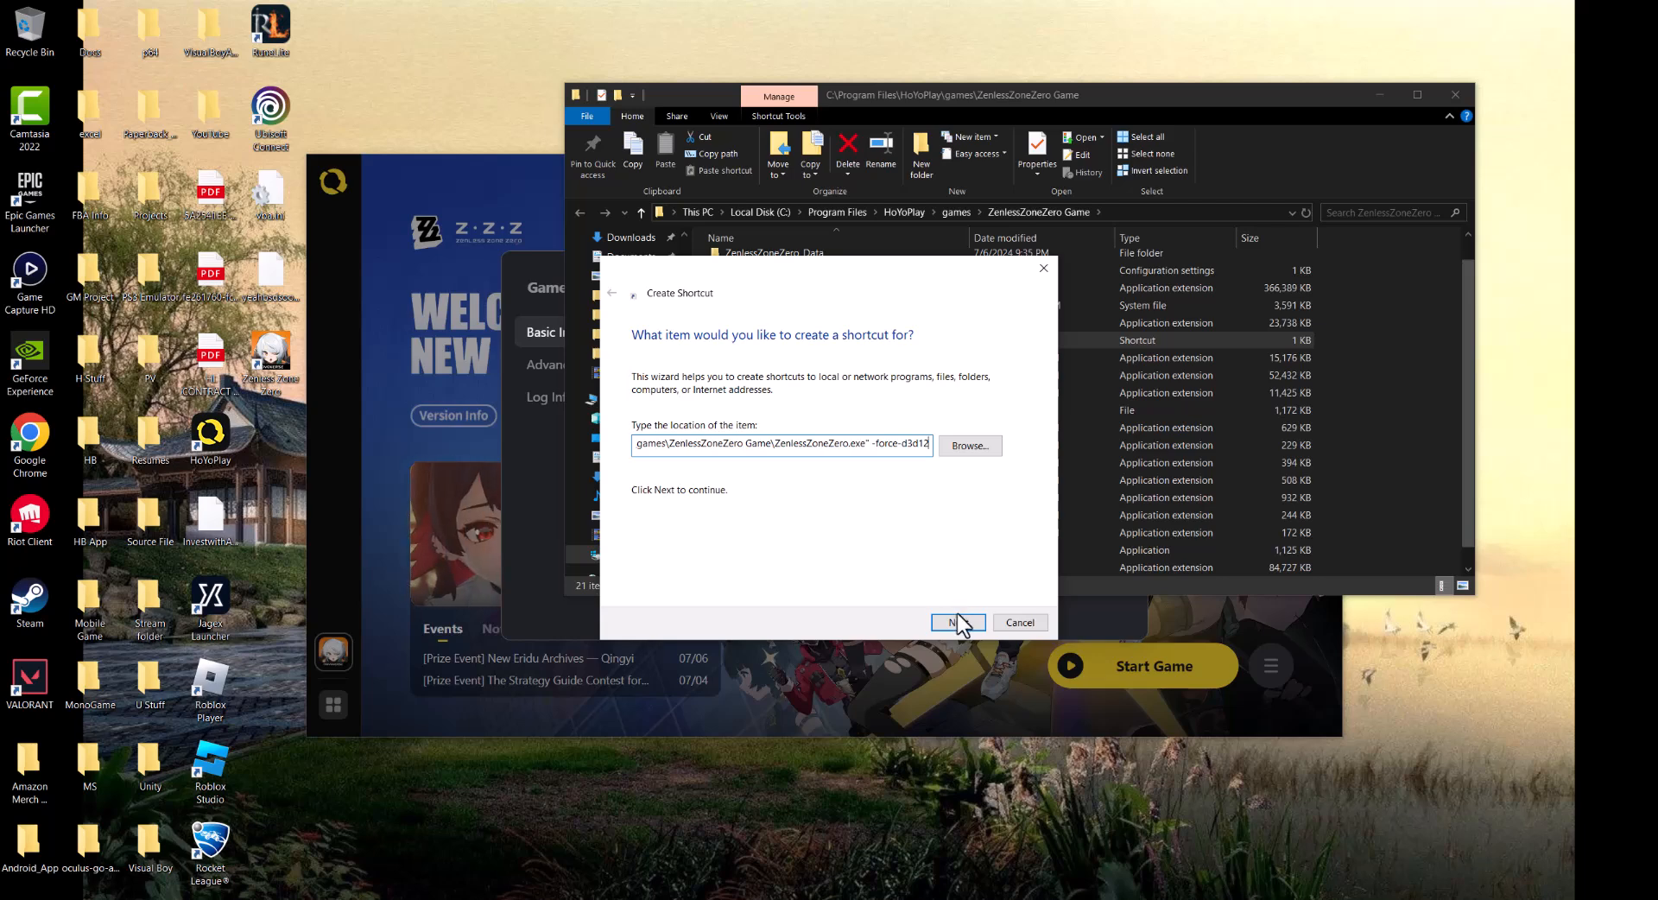
left_click(950, 622)
type("ZZZ.exe")
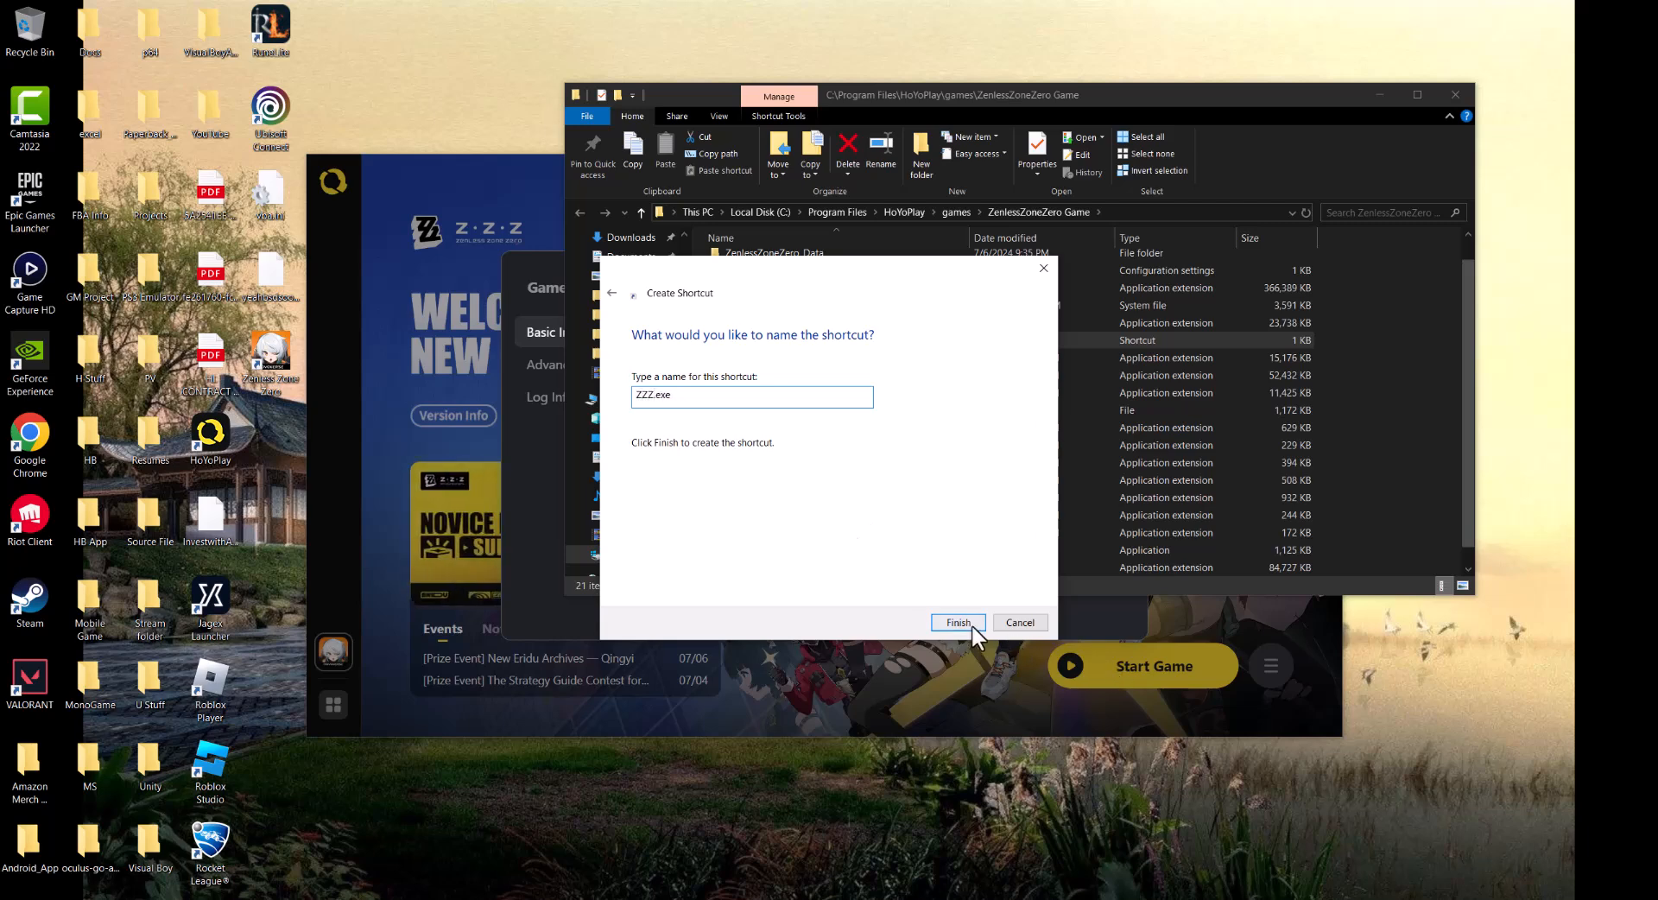
Step: Finish the wizard so the ZZZ.exe shortcut appears in the game folder
left_click(957, 622)
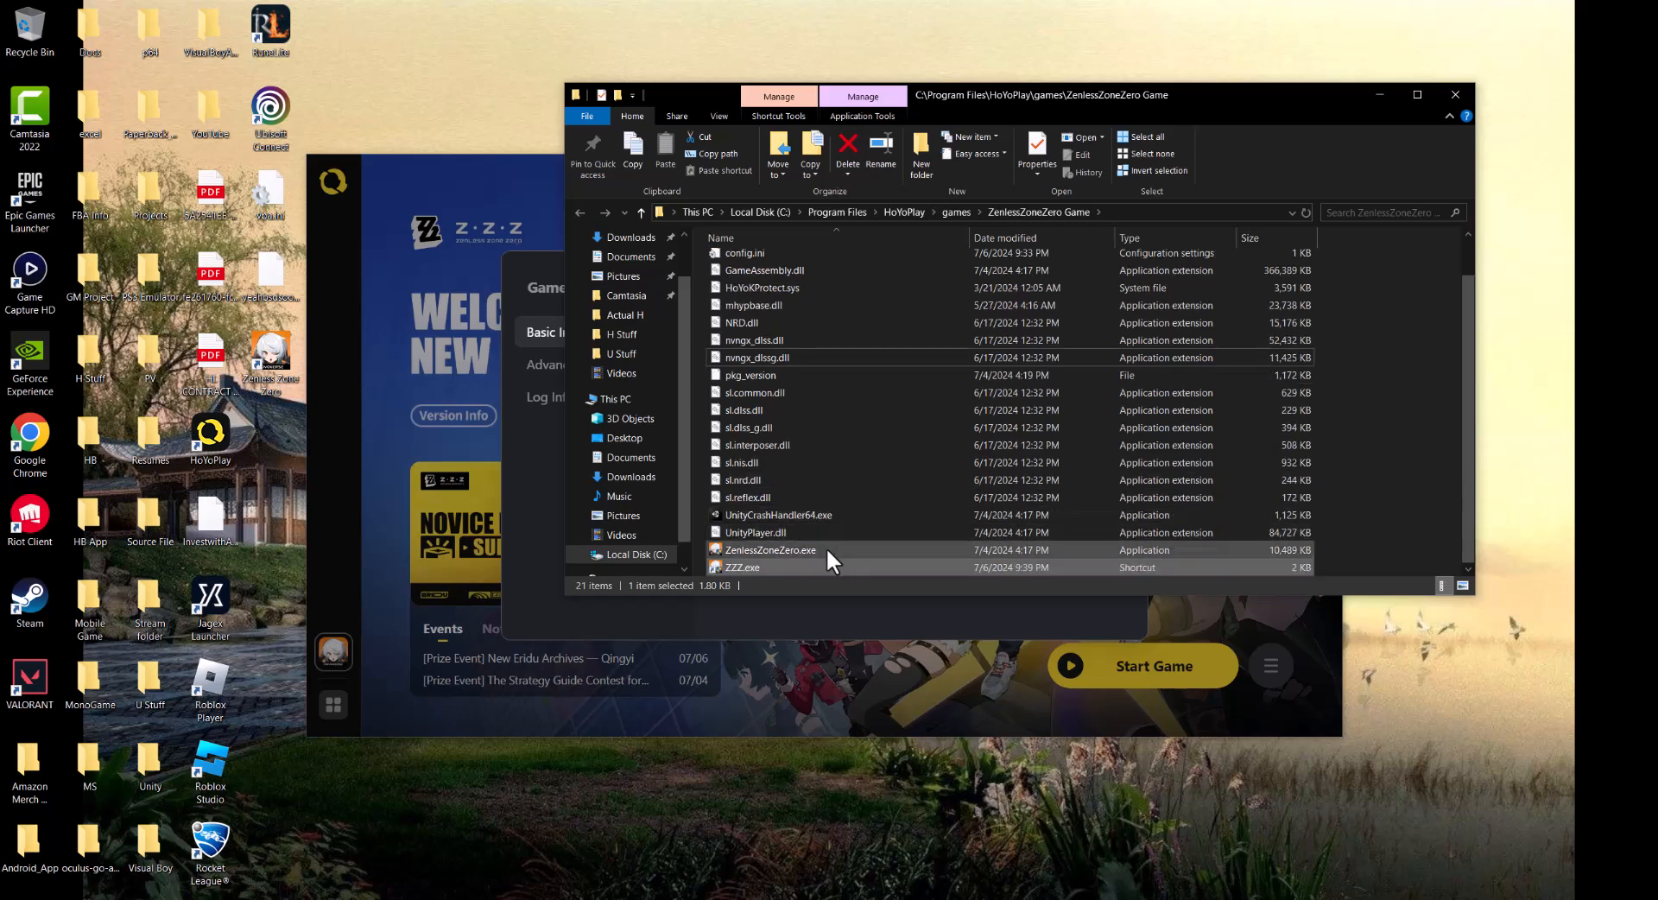